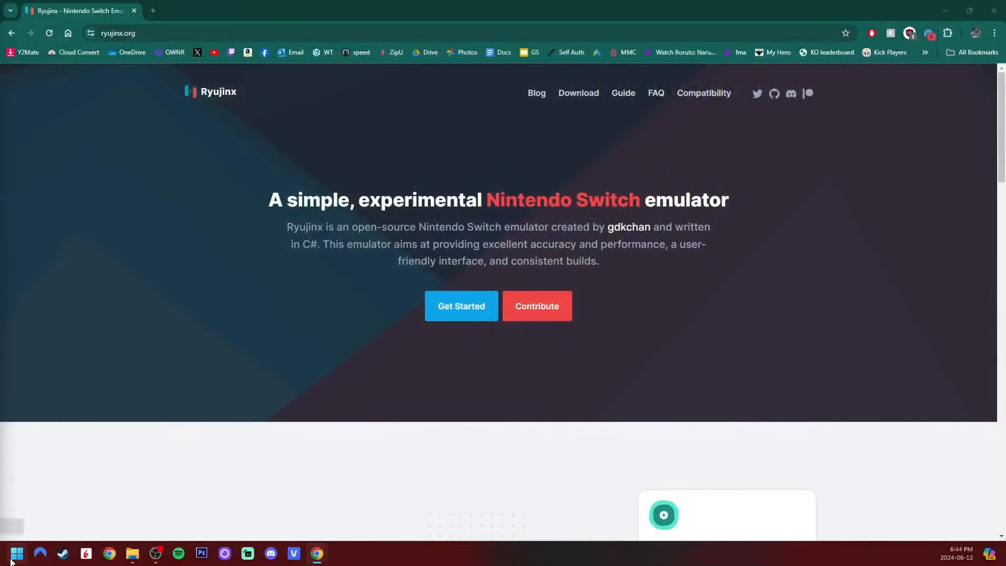
Search 'system' and open System Information to check the 64 GB of installed RAM.
left_click(18, 553)
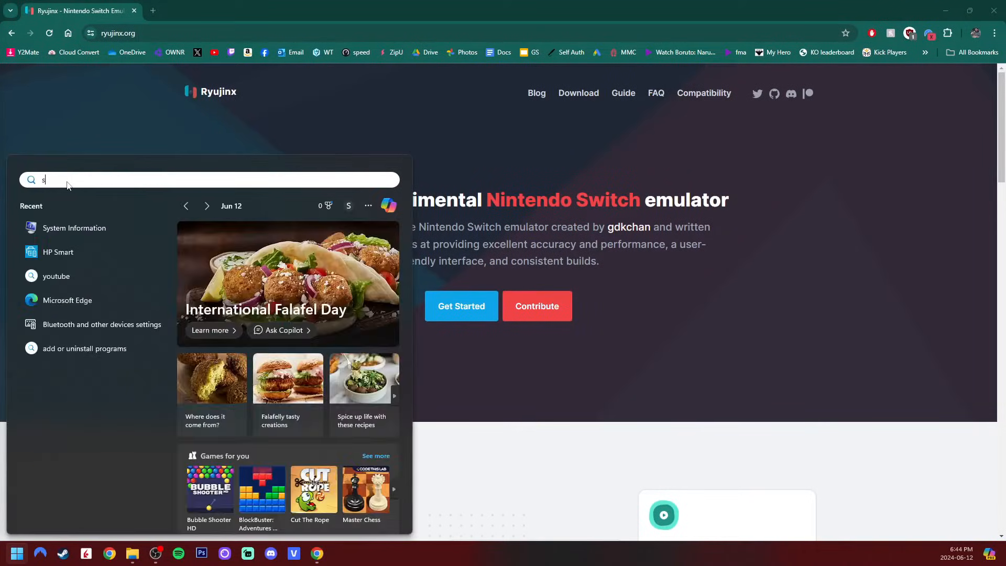
type("ystem")
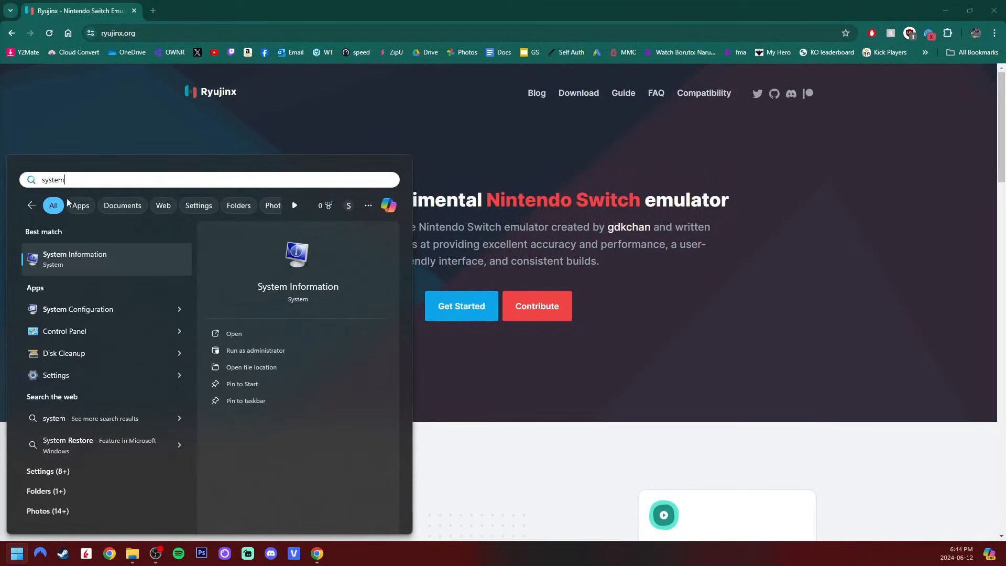
left_click(74, 259)
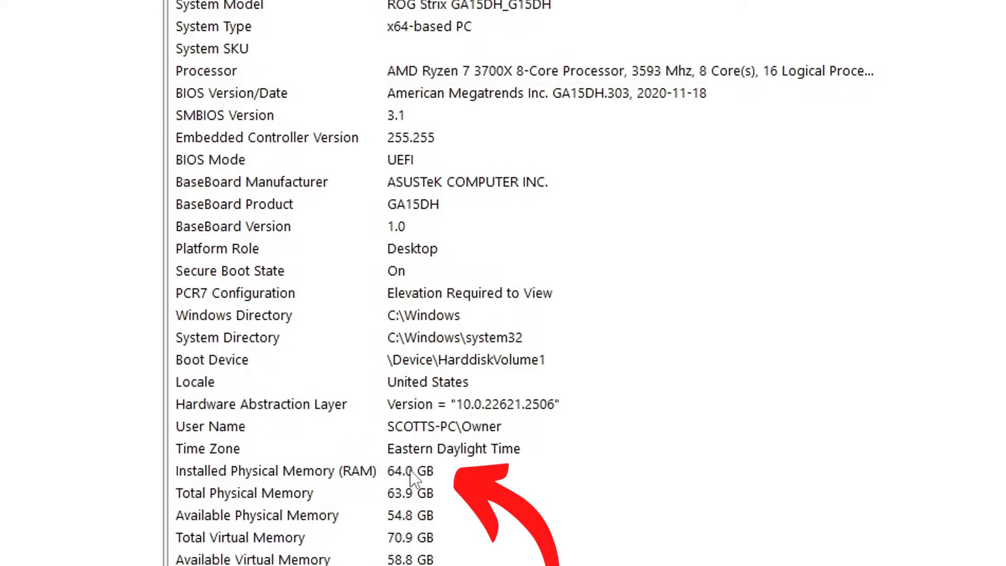
mouse_move(632, 76)
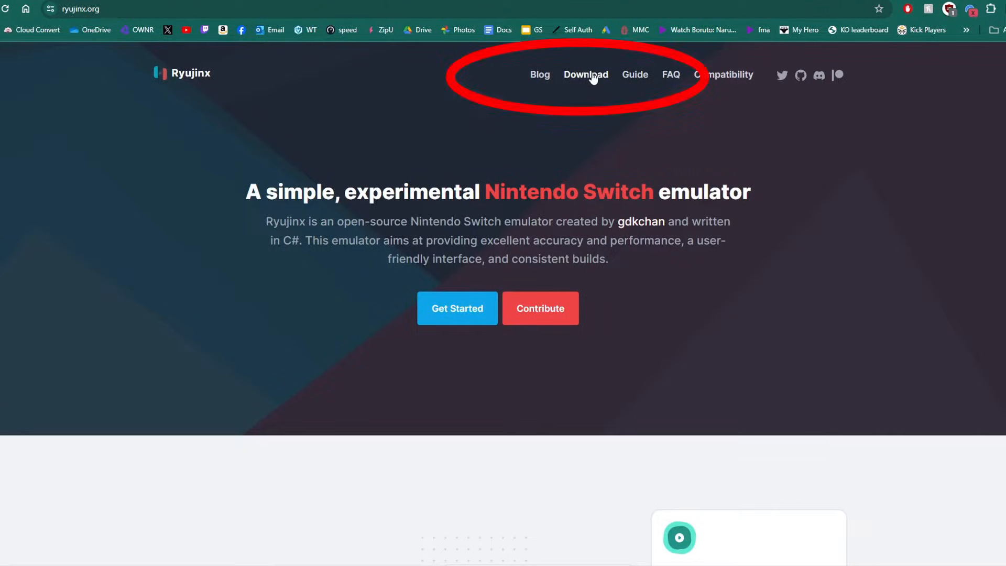
Go to the ryujinx.org download page listing version 1.1.1330 builds.
left_click(585, 74)
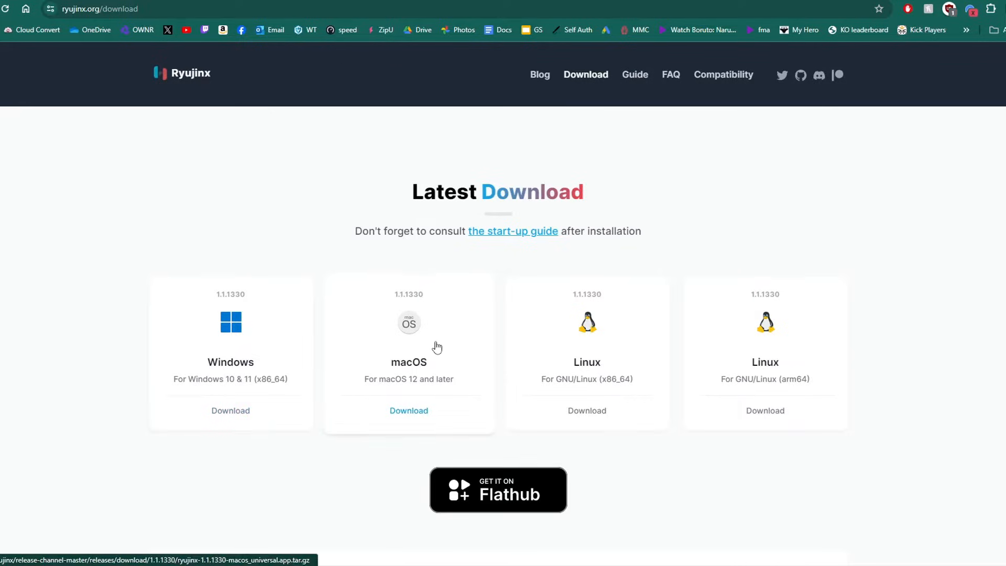
mouse_move(758, 336)
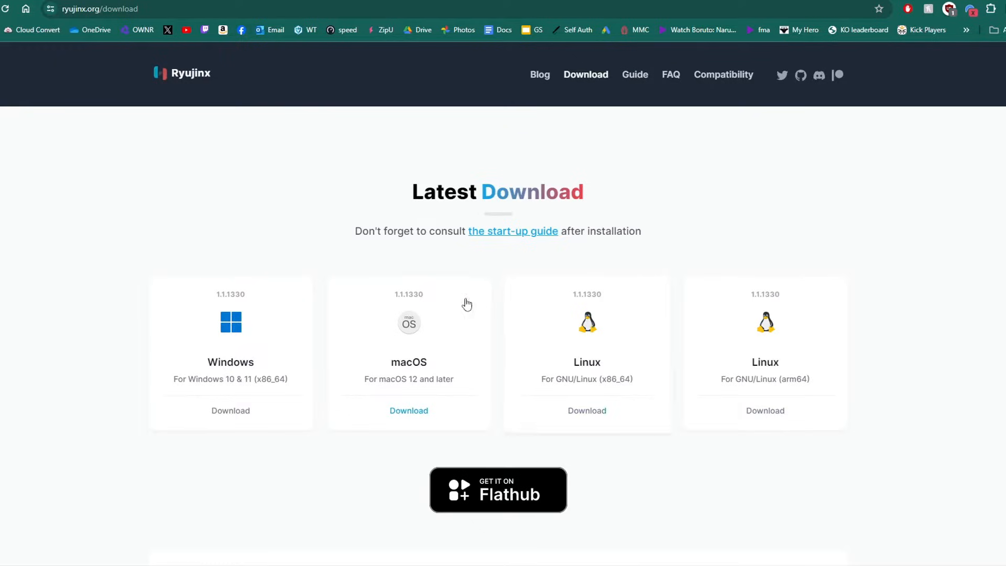
mouse_move(234, 417)
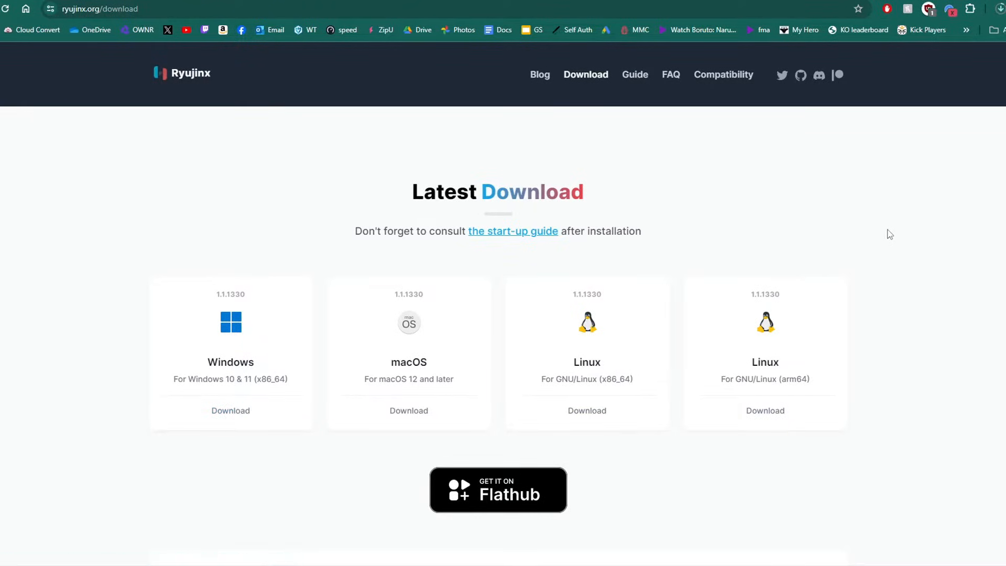
mouse_move(225, 507)
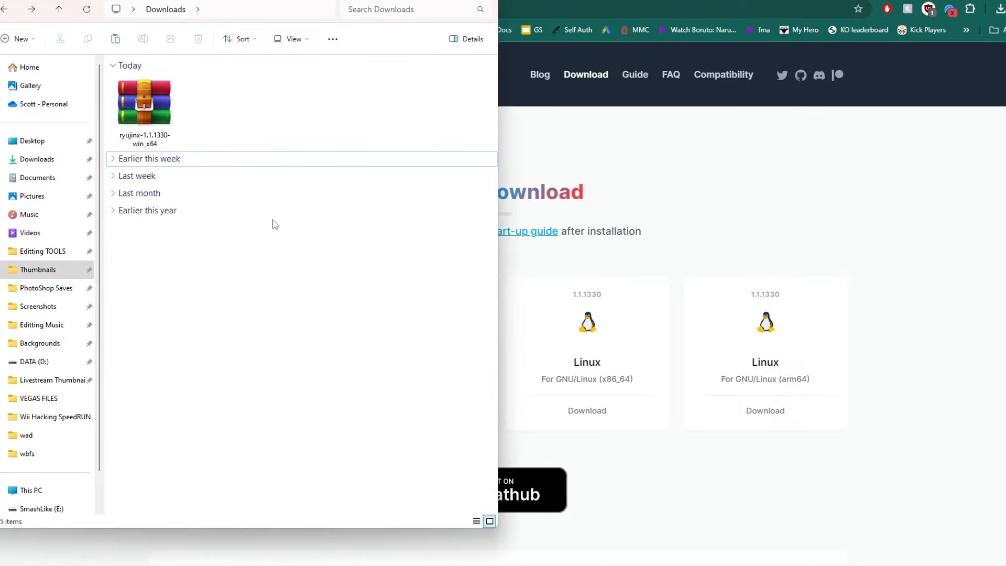
mouse_move(182, 137)
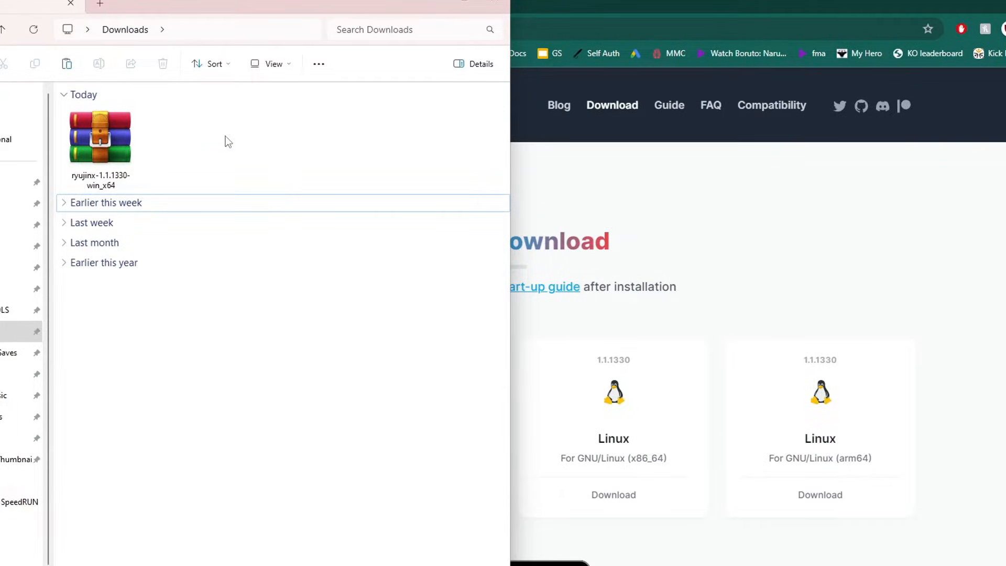
Open the downloaded Ryujinx zip in WinRAR and select its publish folder for extraction to E:.
left_click(99, 141)
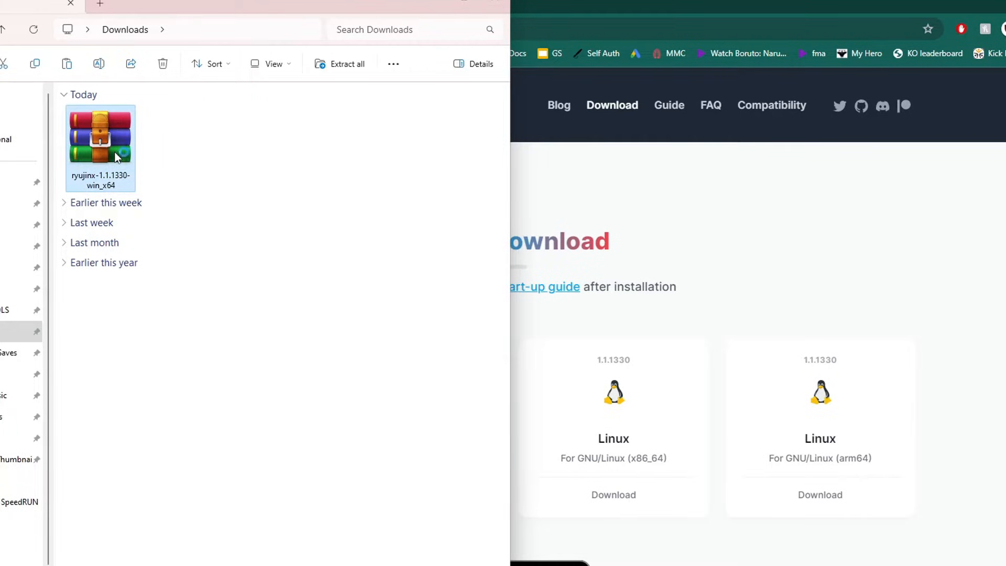
double_click(100, 139)
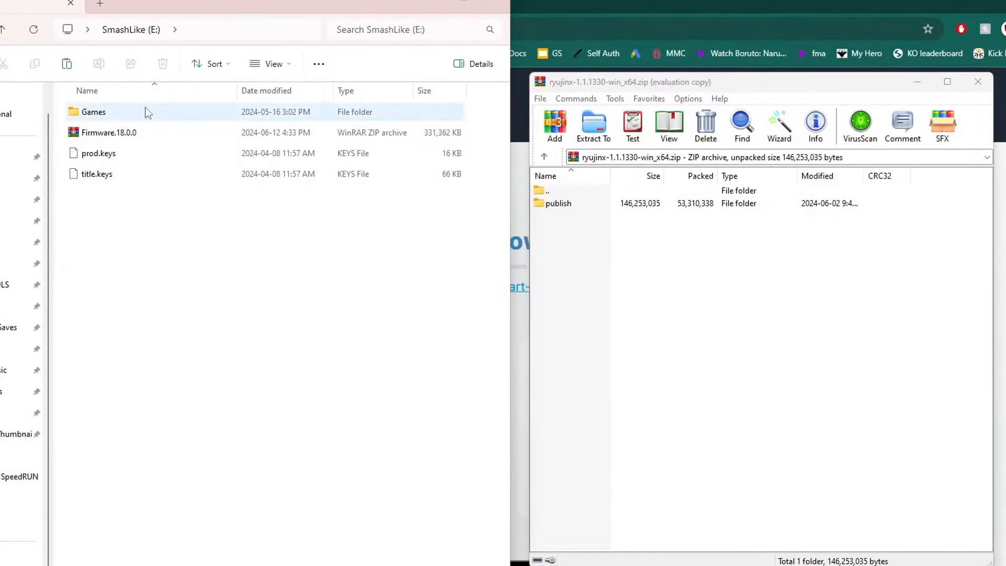
left_click(153, 257)
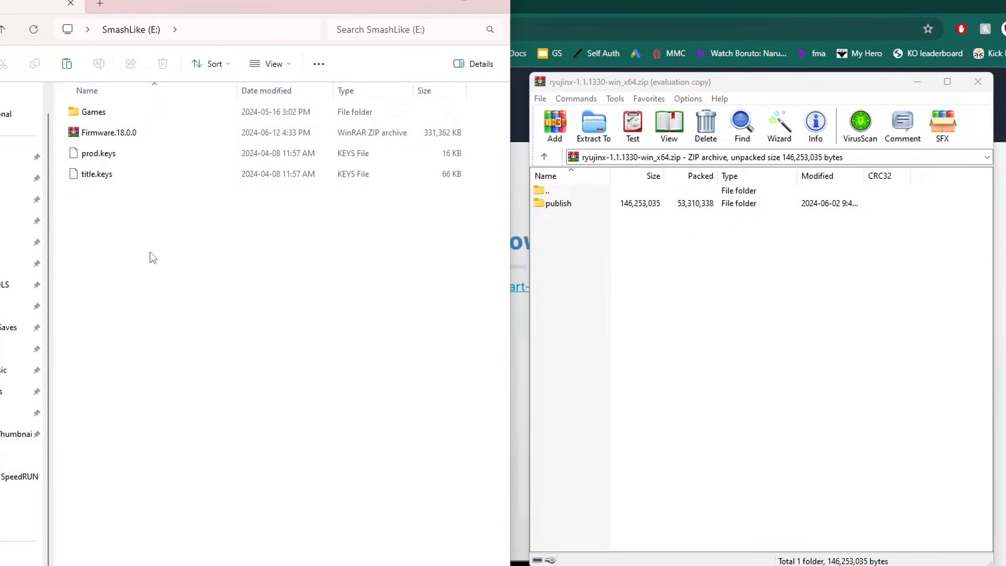
double_click(94, 112)
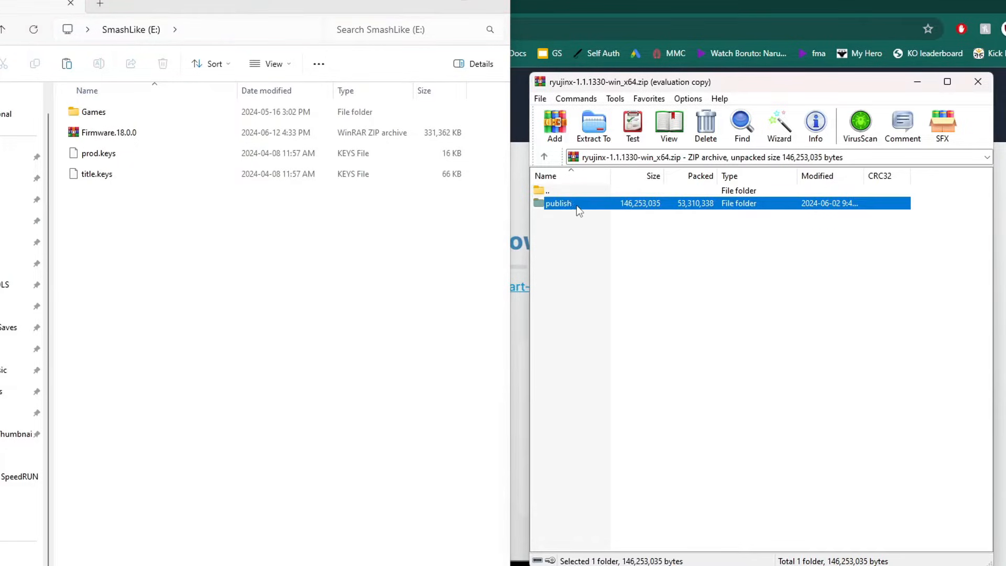
left_click(593, 123)
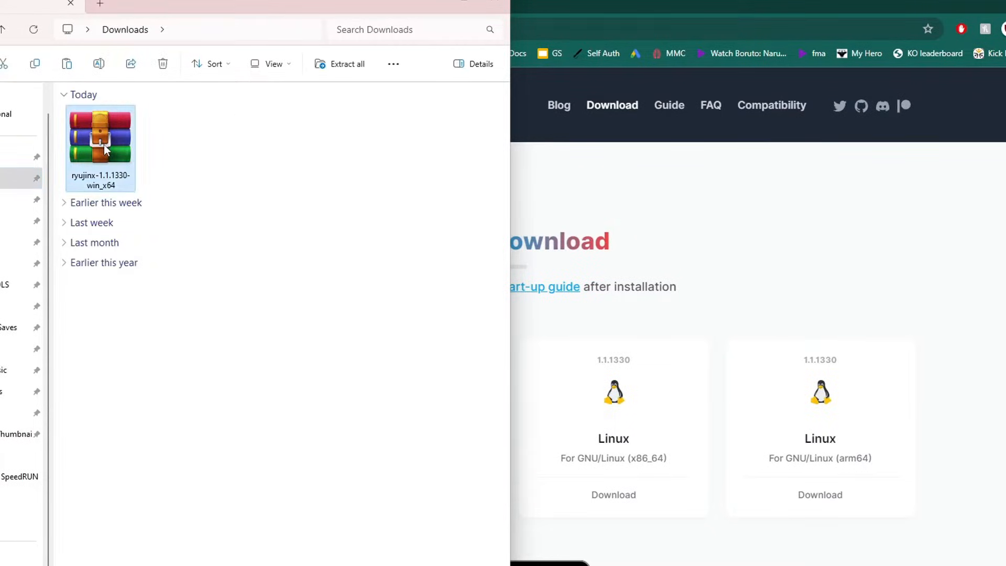
Create an 'emulators' folder on SmashLike (E:) and open it.
right_click(105, 149)
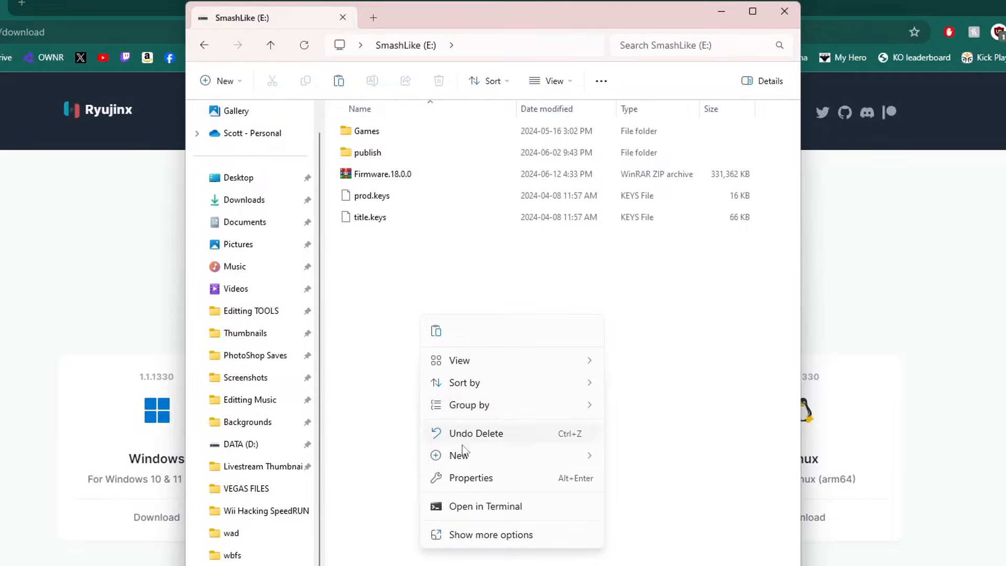
left_click(457, 454)
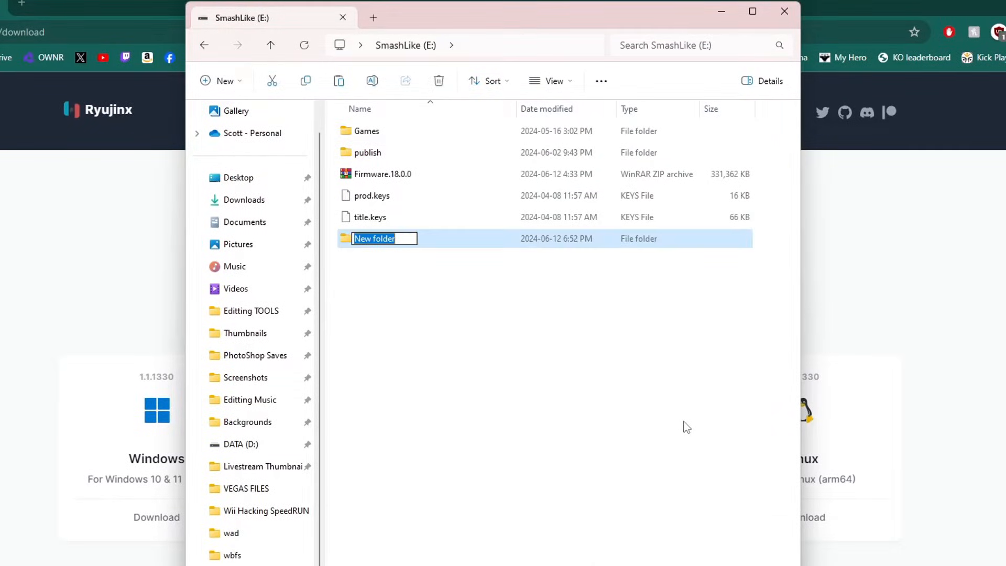
type("emulators")
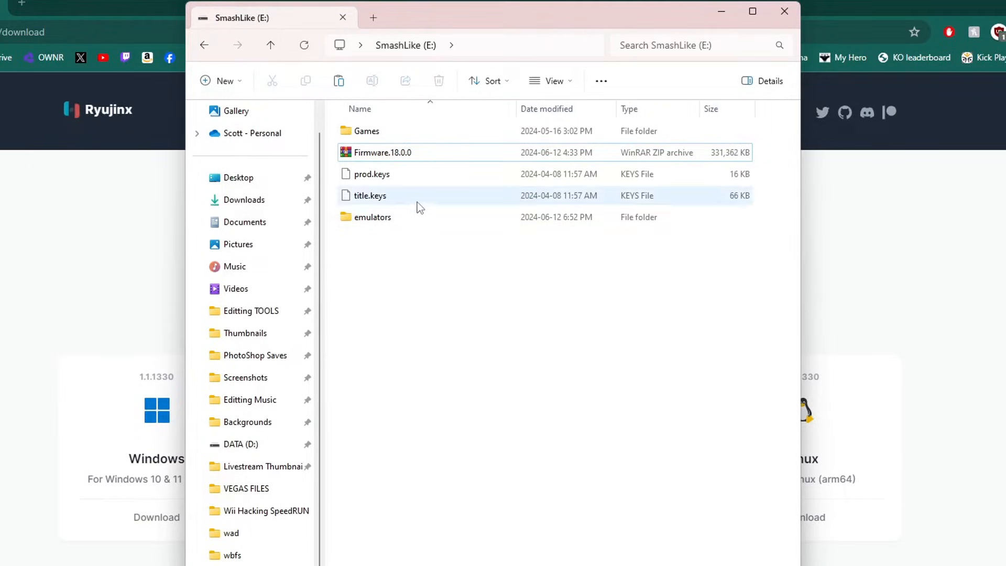
double_click(373, 216)
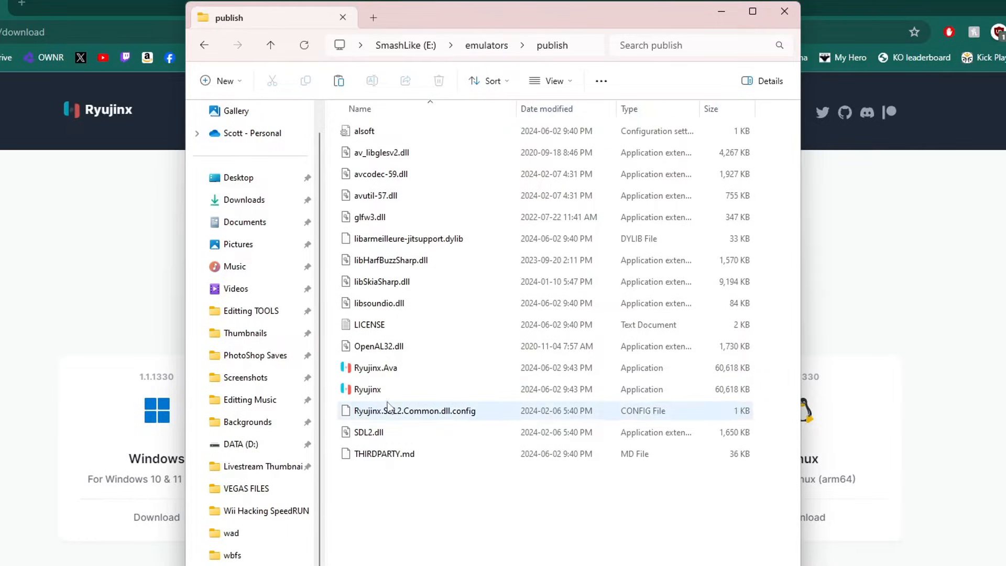
mouse_move(392, 398)
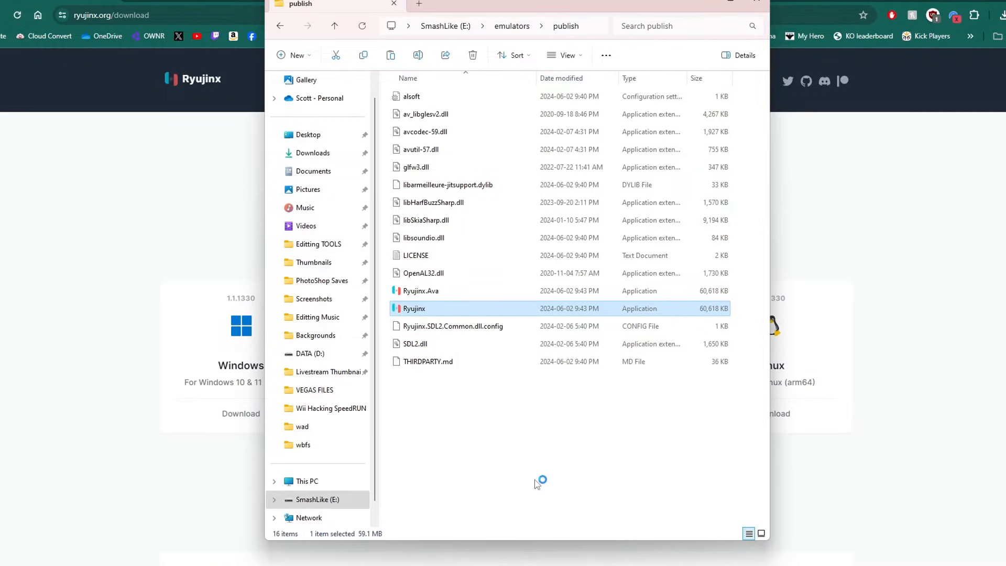
Launch Ryujinx.exe, dismiss the keys-not-found error, and open the Ryujinx data folder.
double_click(414, 308)
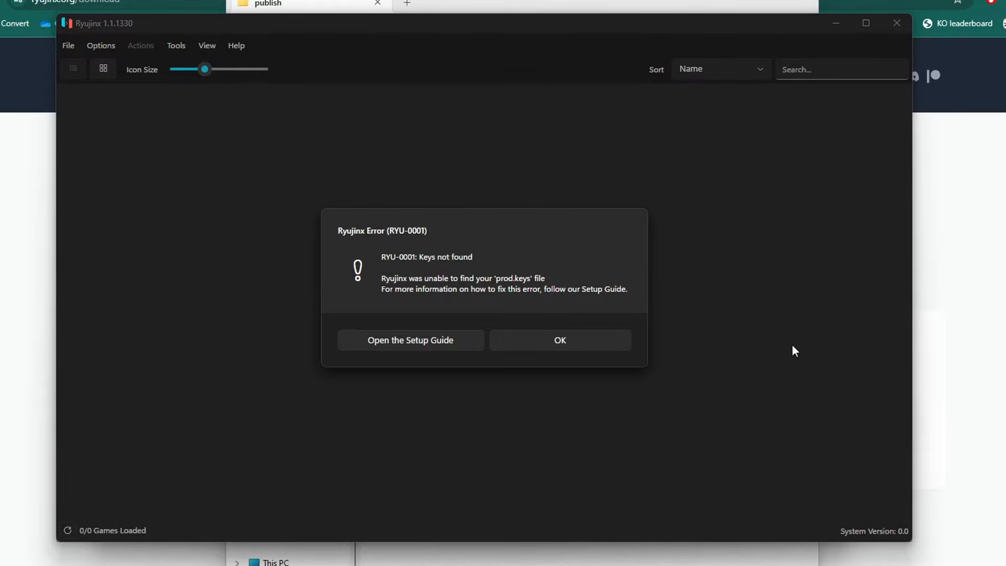
left_click(560, 340)
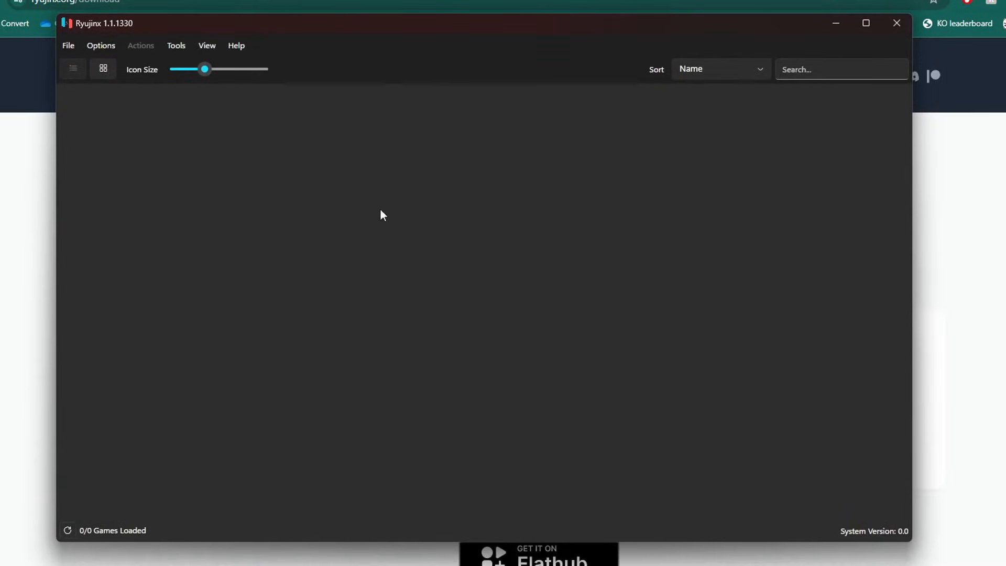
left_click(68, 45)
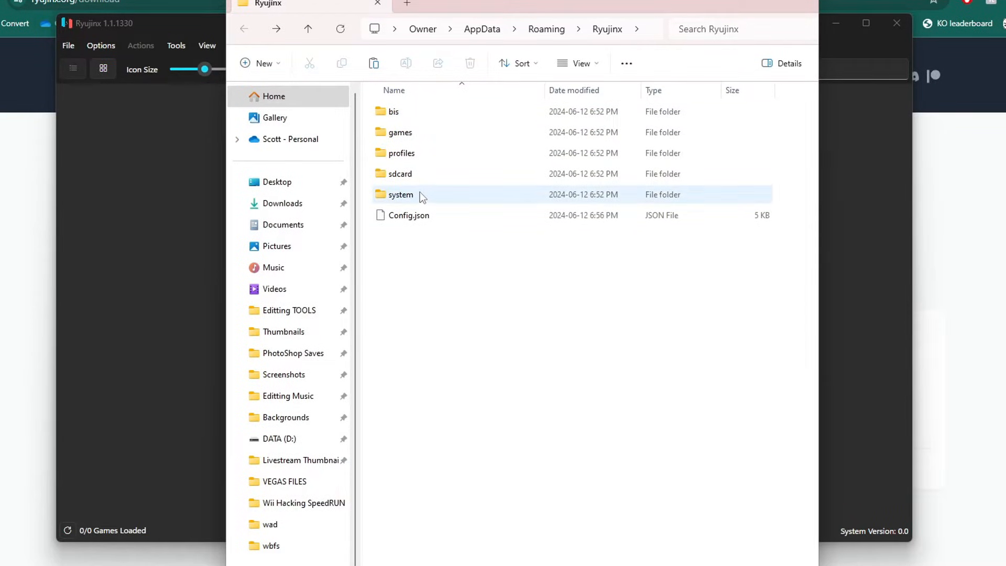
Open the Ryujinx system folder and copy prod.keys and title.keys from the E: drive.
double_click(401, 194)
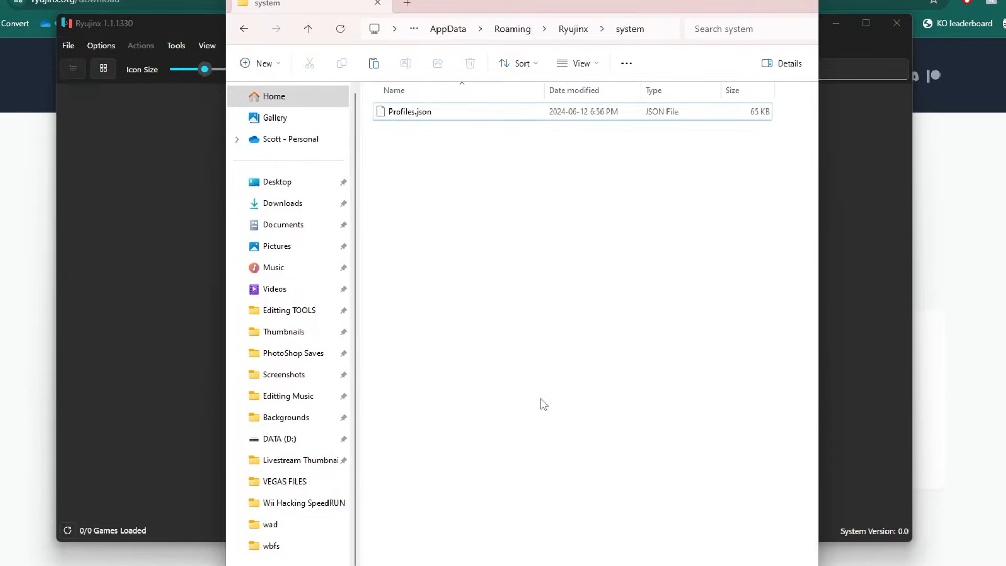
mouse_move(467, 6)
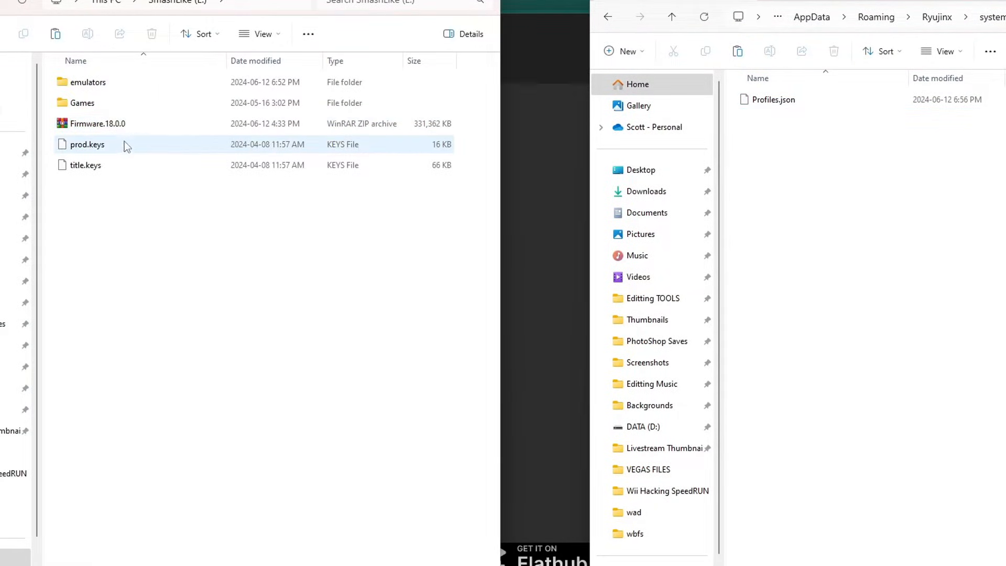
left_click(86, 165)
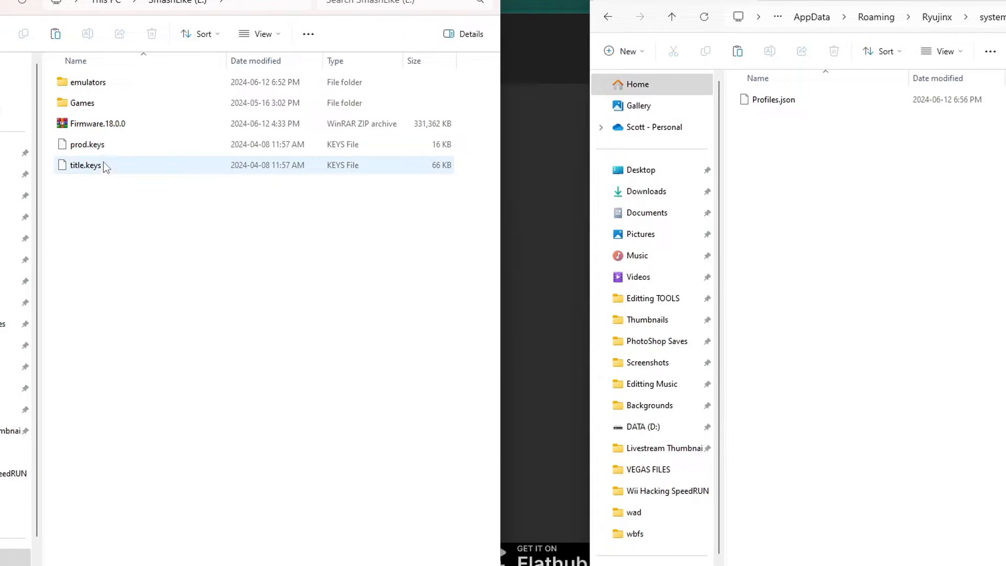
mouse_move(106, 166)
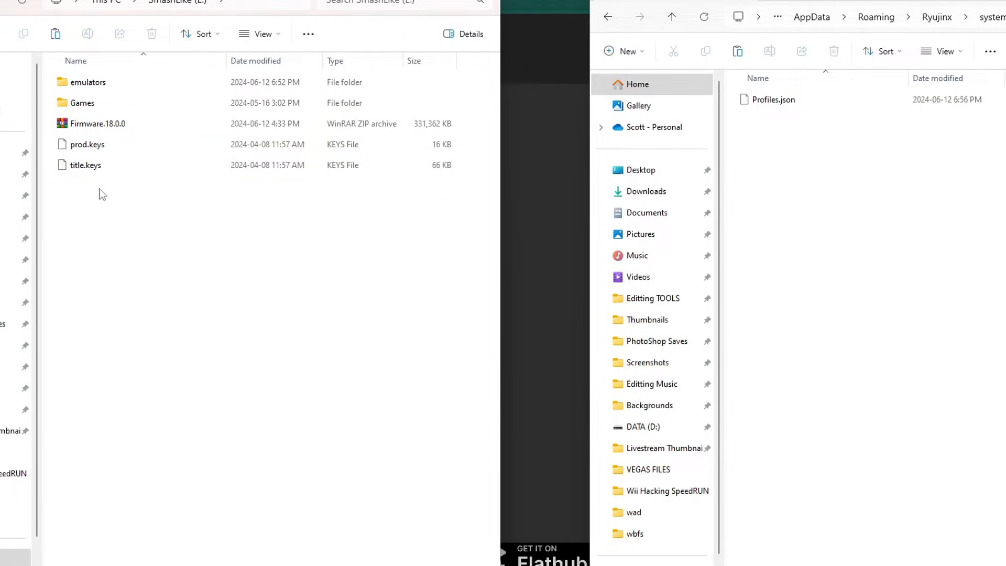
right_click(86, 145)
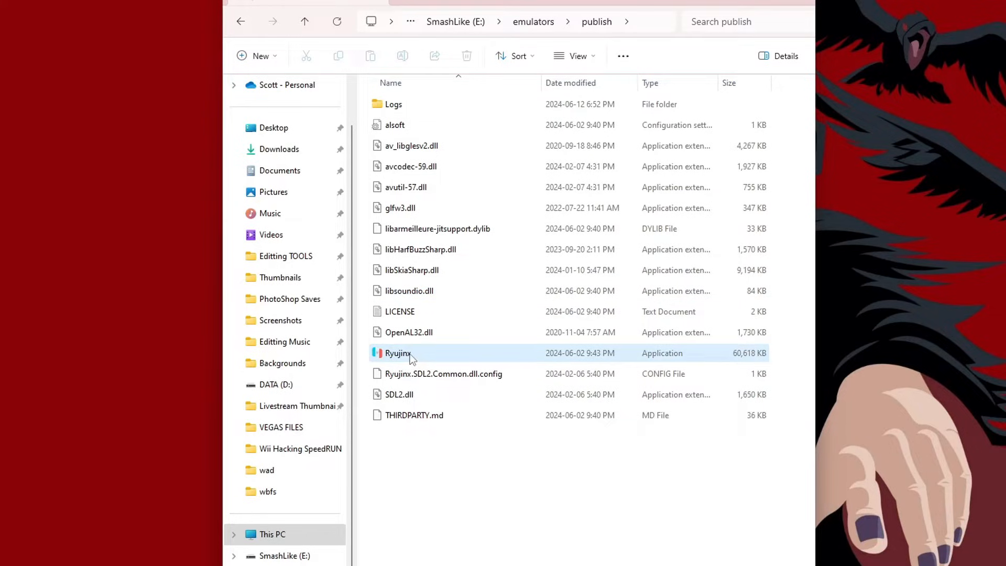
Create a Ryujinx.exe shortcut and place it in the root of SmashLike (E:).
right_click(397, 353)
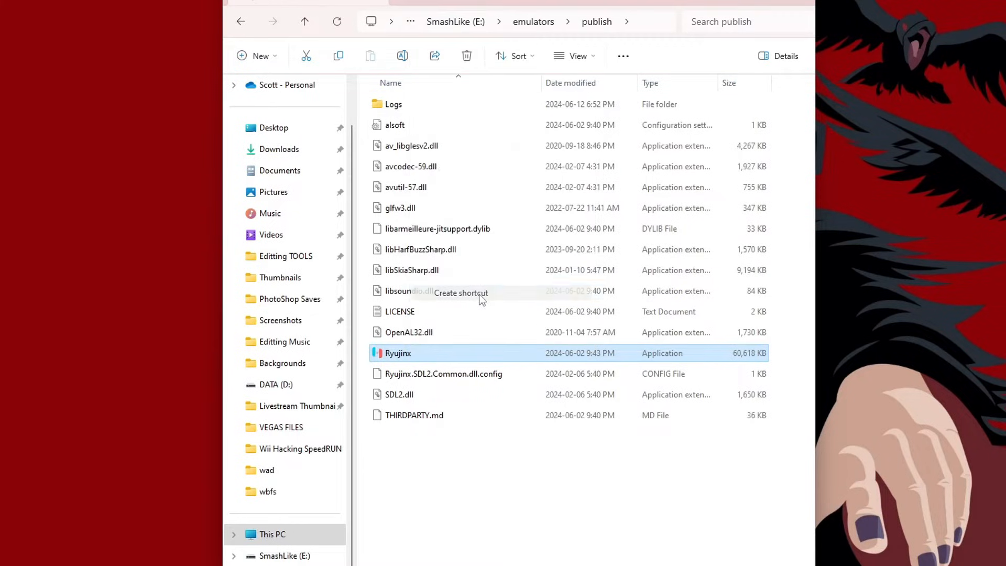
left_click(460, 293)
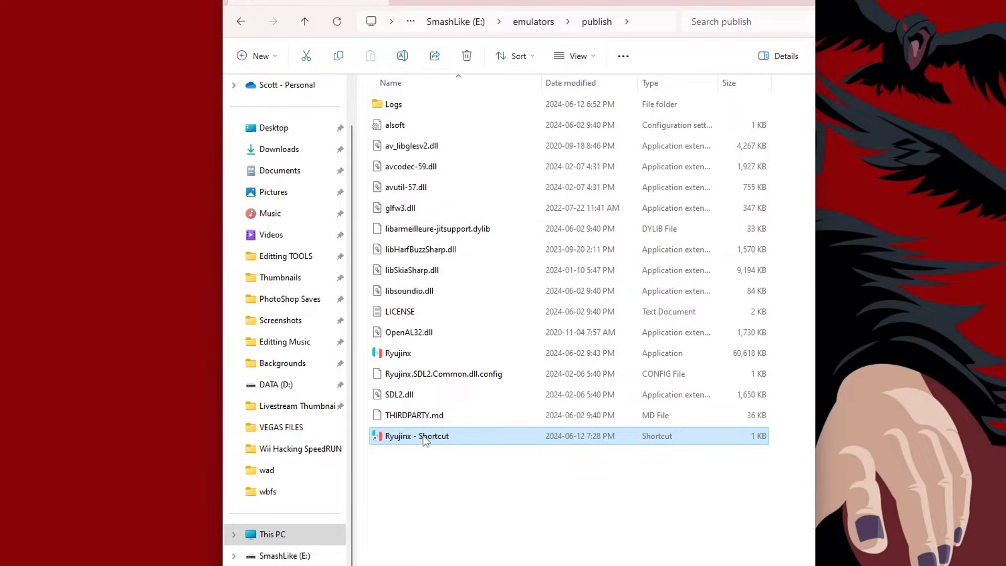
left_click(240, 21)
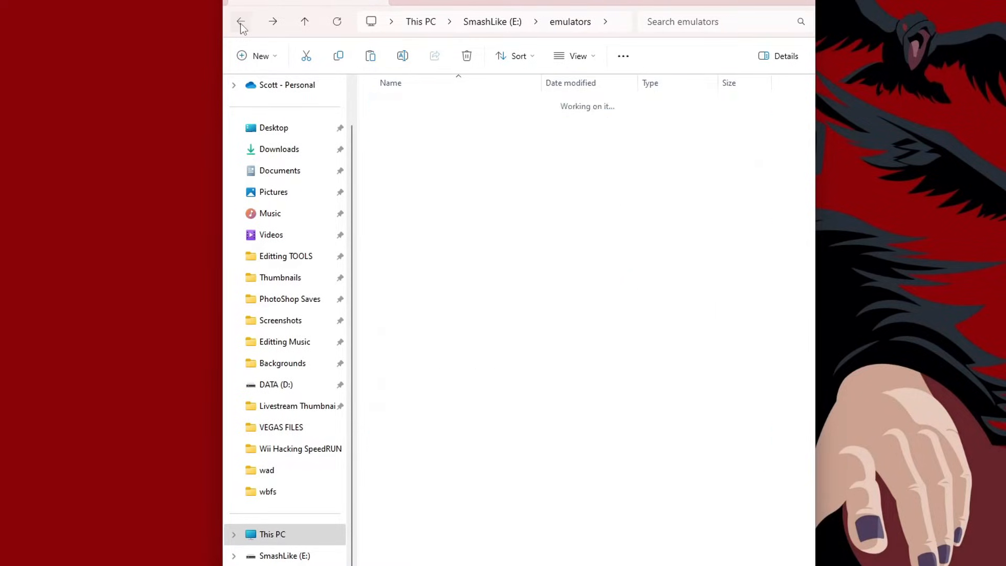
left_click(241, 21)
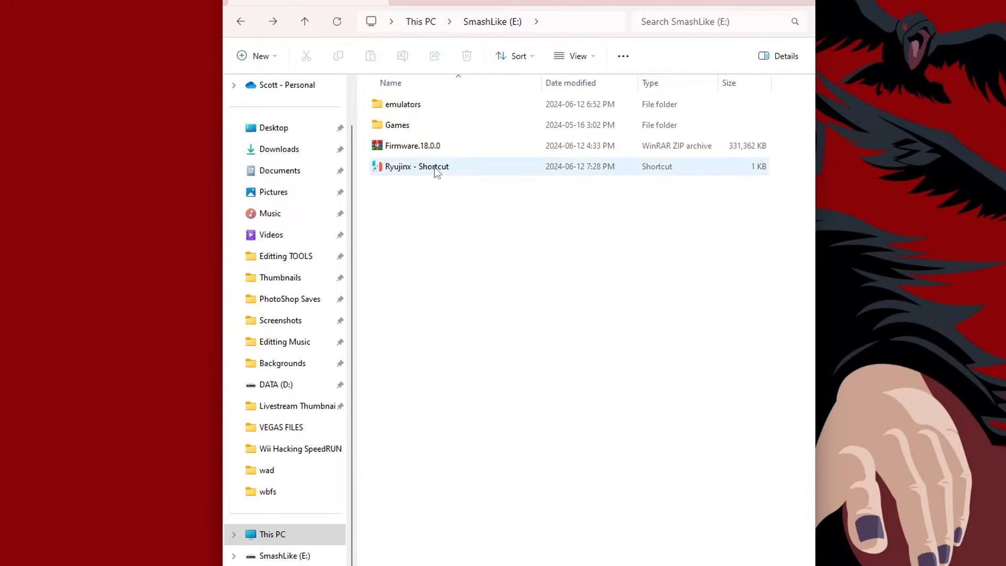
left_click(432, 167)
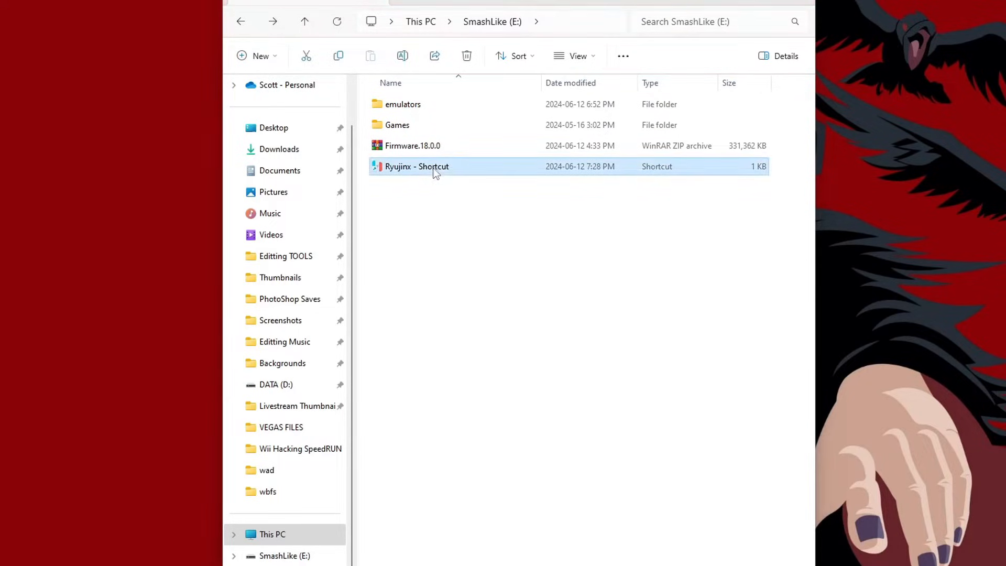
mouse_move(602, 364)
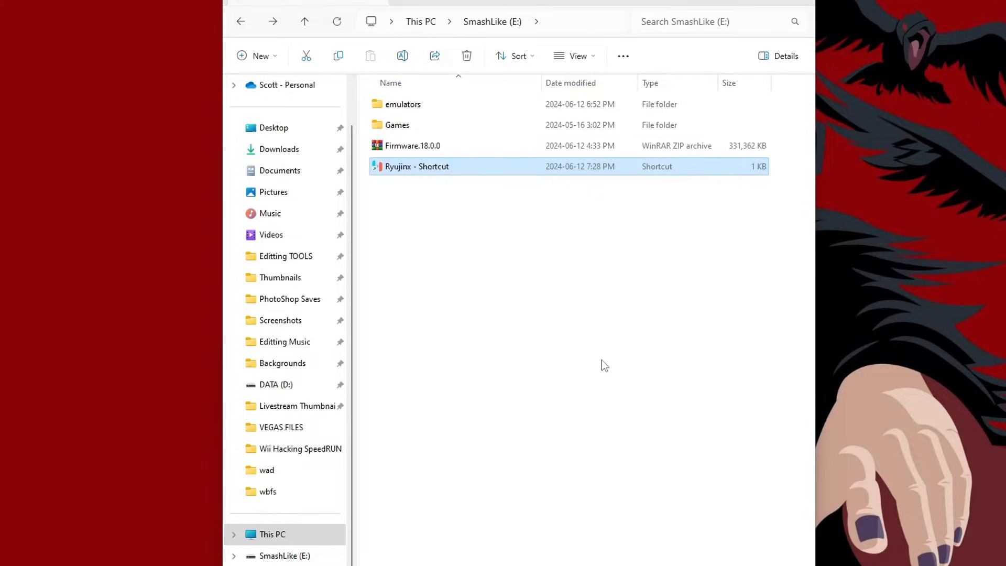
Launch Ryujinx from the new shortcut on the E: drive.
double_click(416, 166)
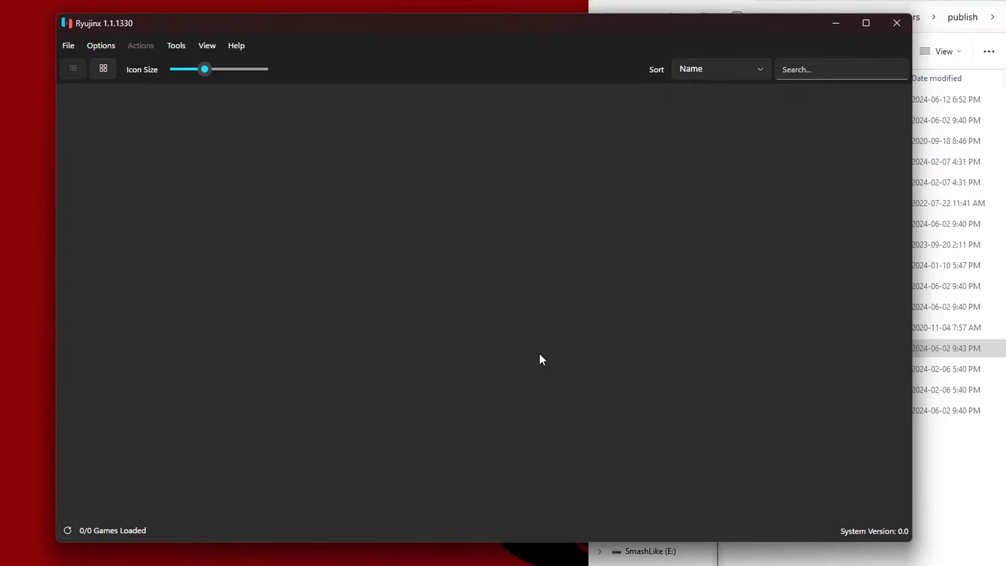
mouse_move(454, 57)
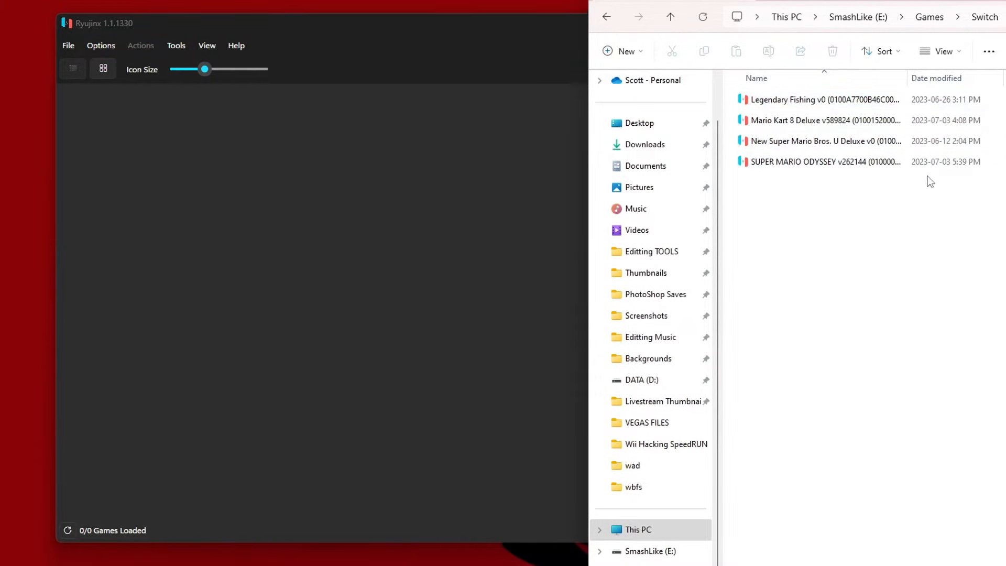
mouse_move(550, 32)
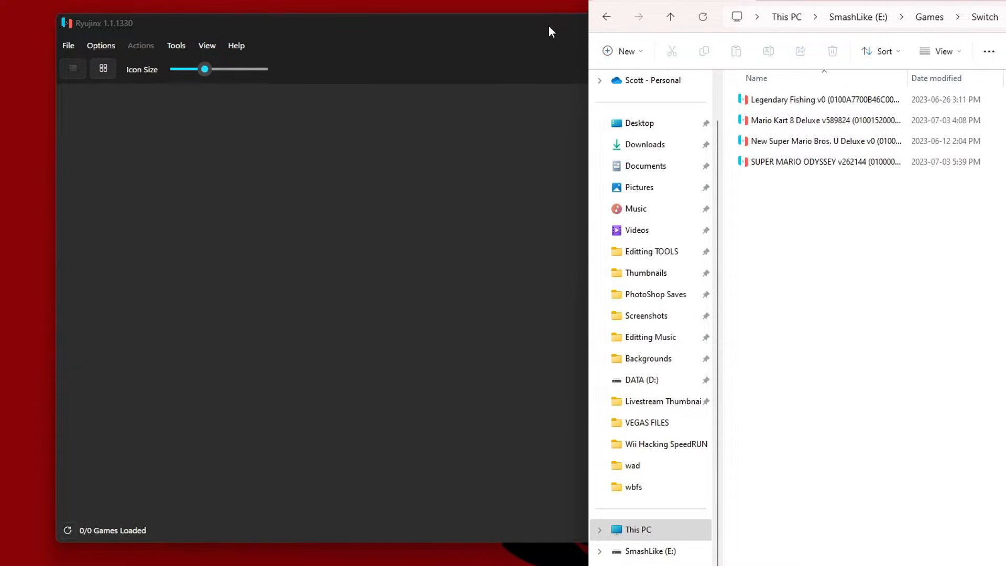
Install firmware from the Firmware.18.0.0 archive and confirm the installation.
left_click(176, 45)
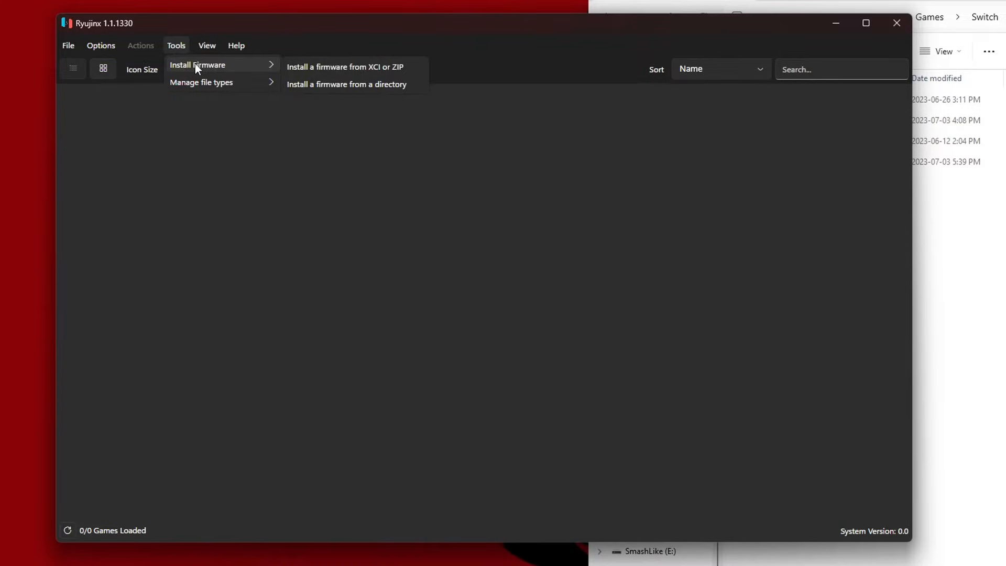
mouse_move(375, 74)
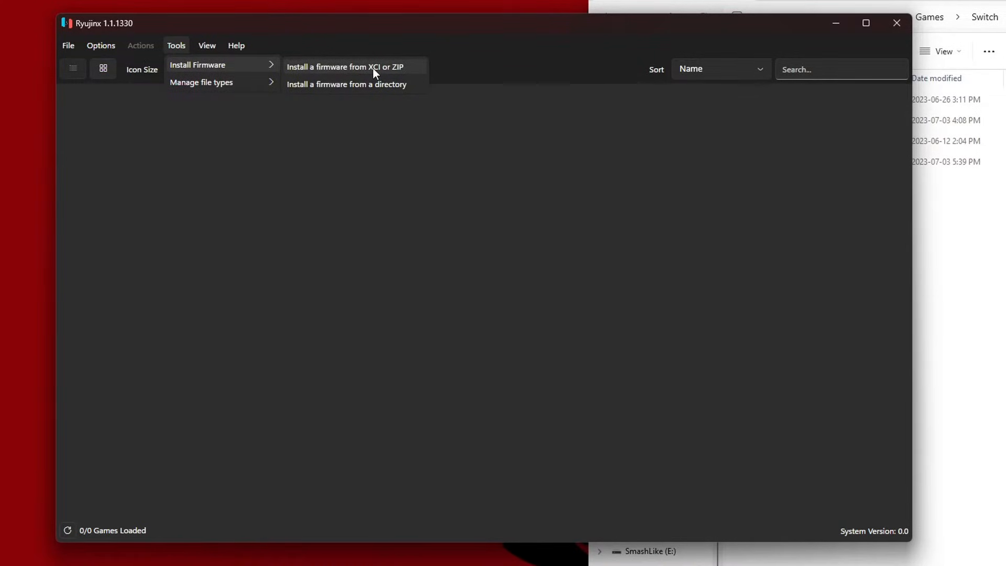
mouse_move(382, 73)
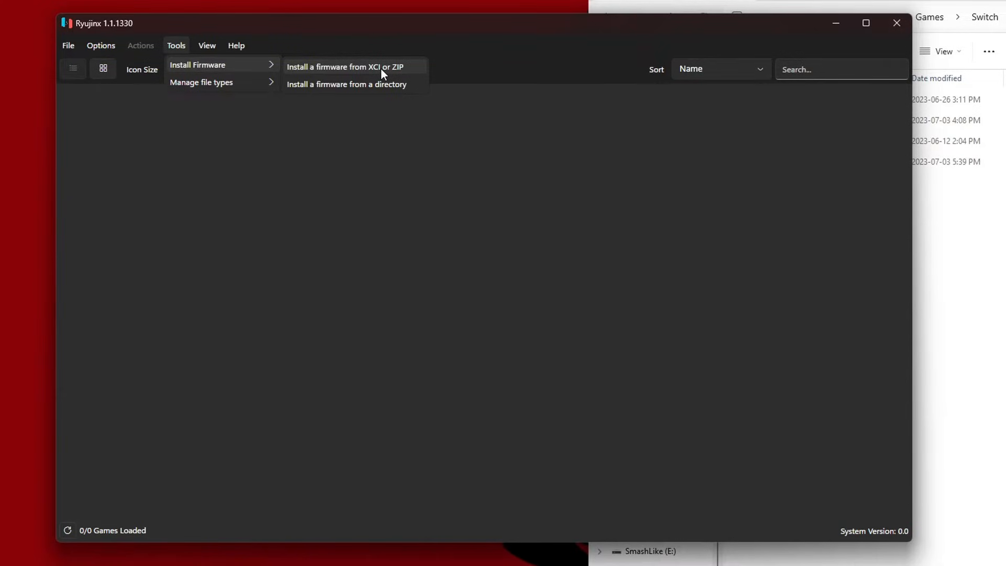
left_click(346, 66)
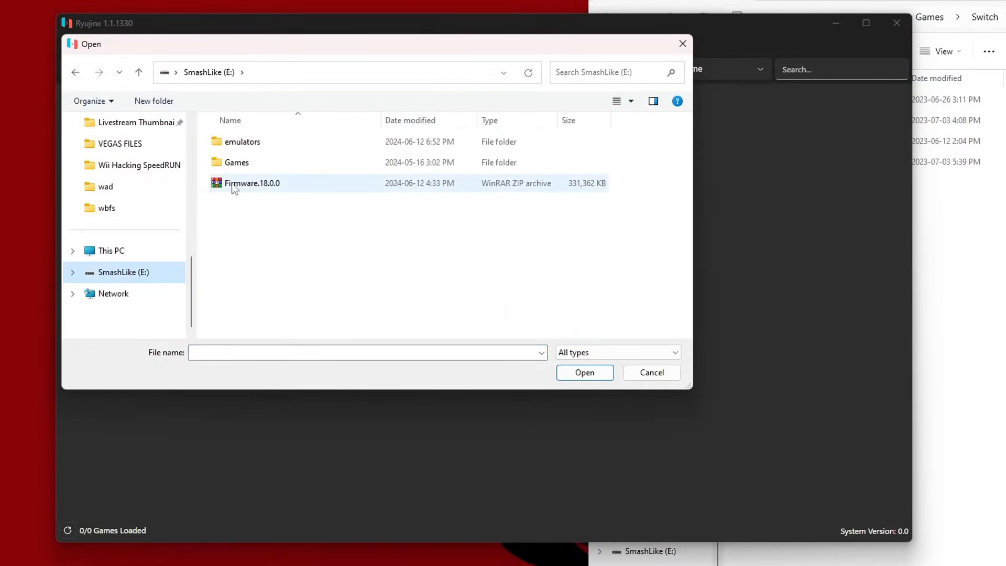
mouse_move(276, 192)
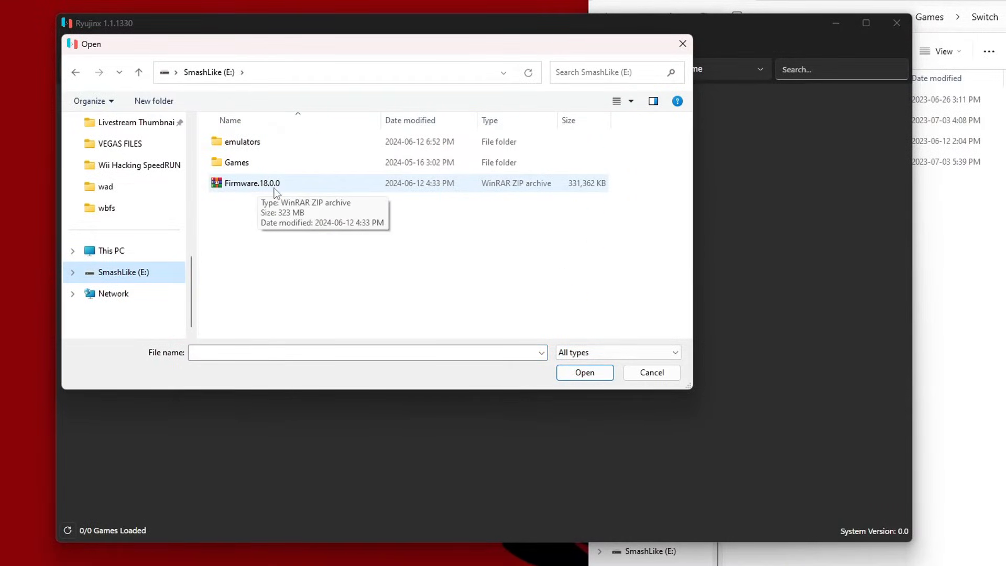
left_click(251, 183)
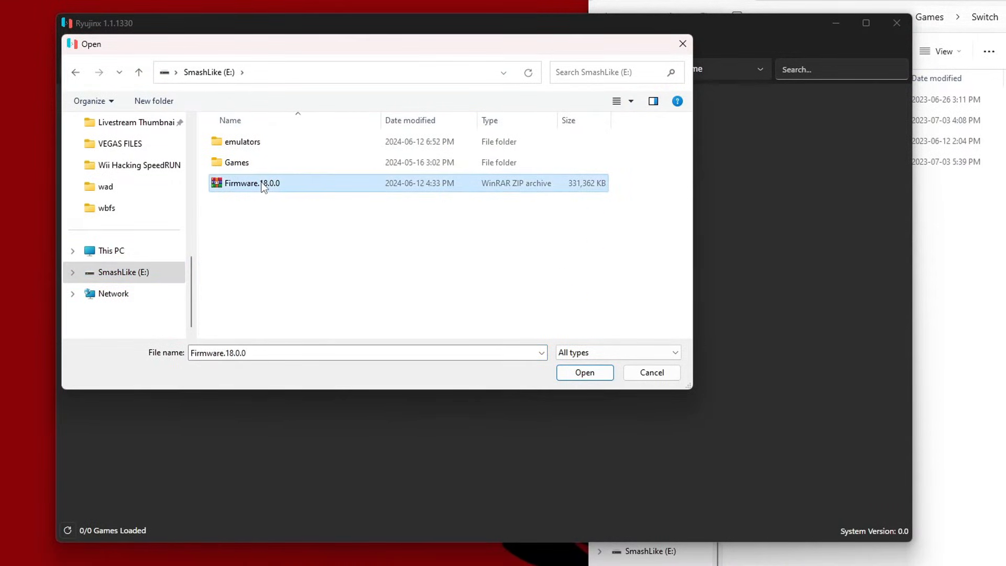
left_click(585, 373)
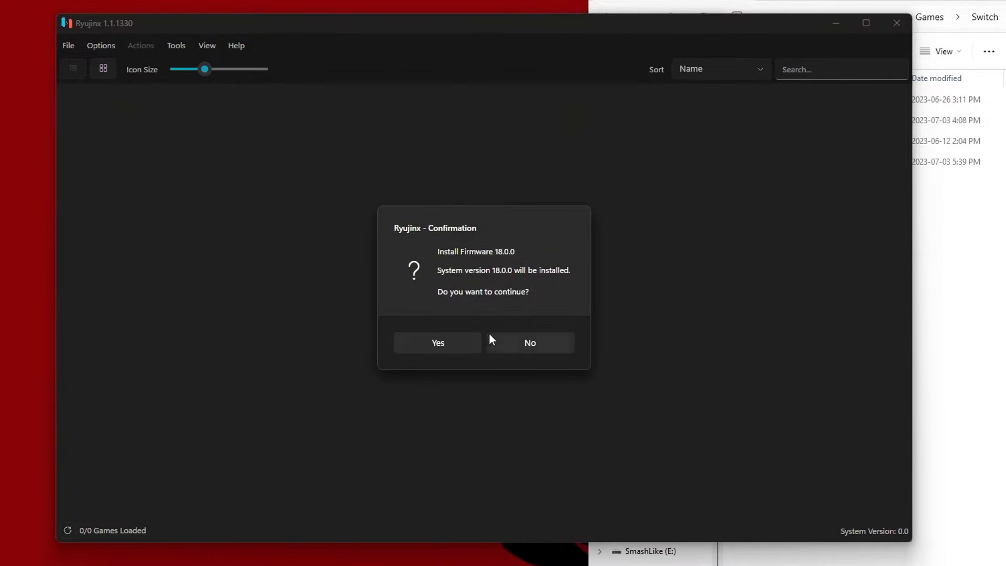
left_click(437, 342)
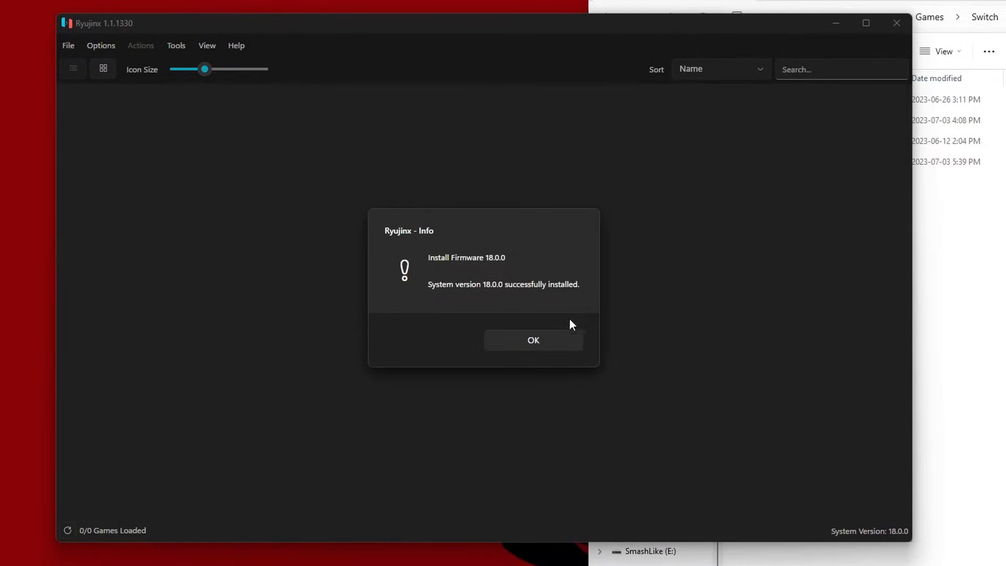
Dismiss the install message and add E:\Games\Switch as a game directory in Settings.
left_click(533, 340)
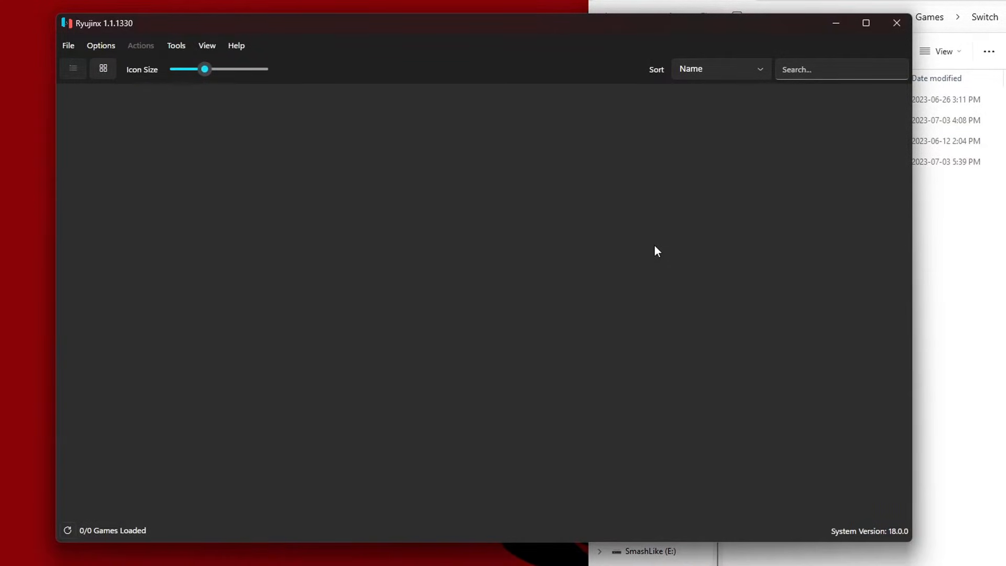
mouse_move(485, 259)
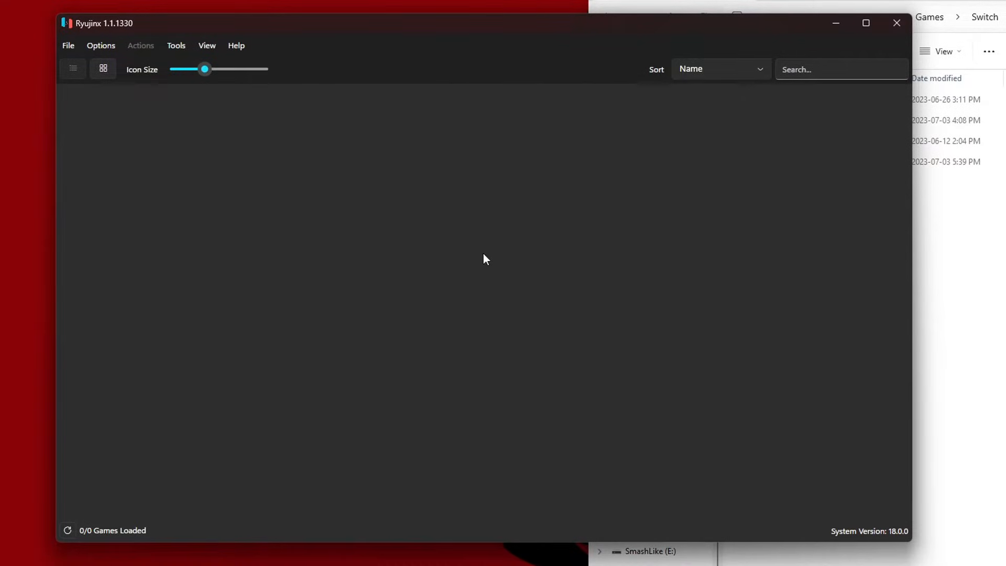
left_click(100, 46)
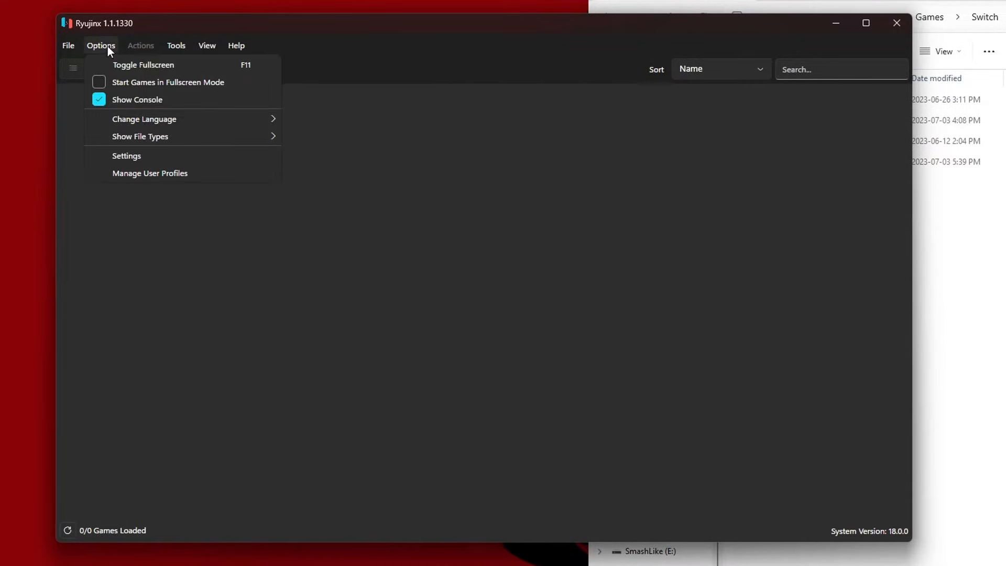
mouse_move(135, 159)
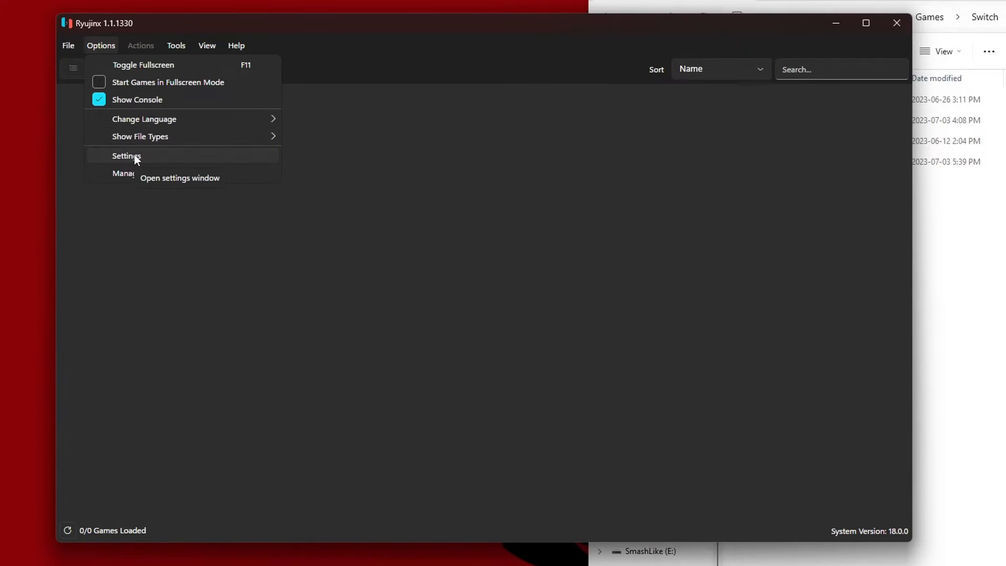
left_click(126, 156)
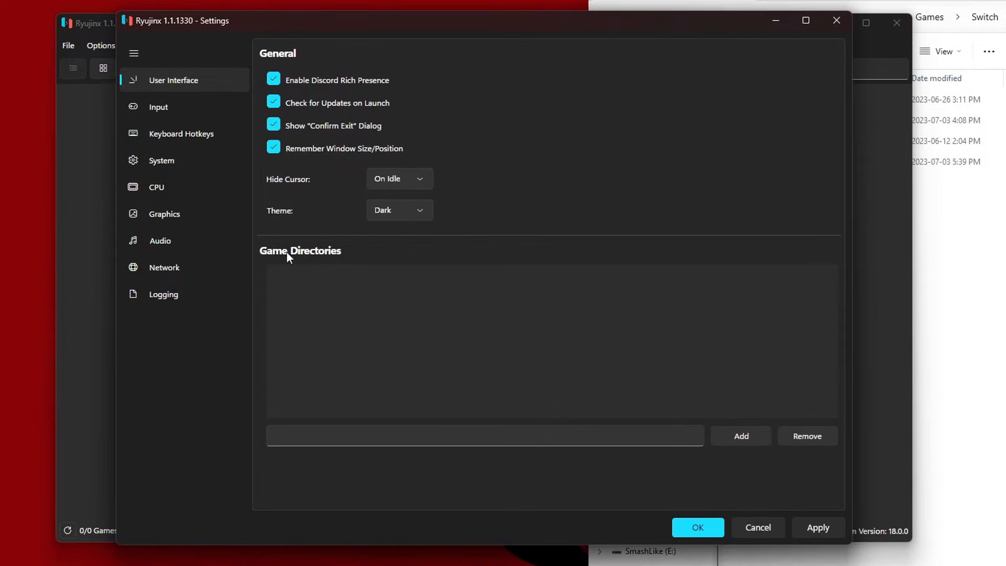
left_click(740, 436)
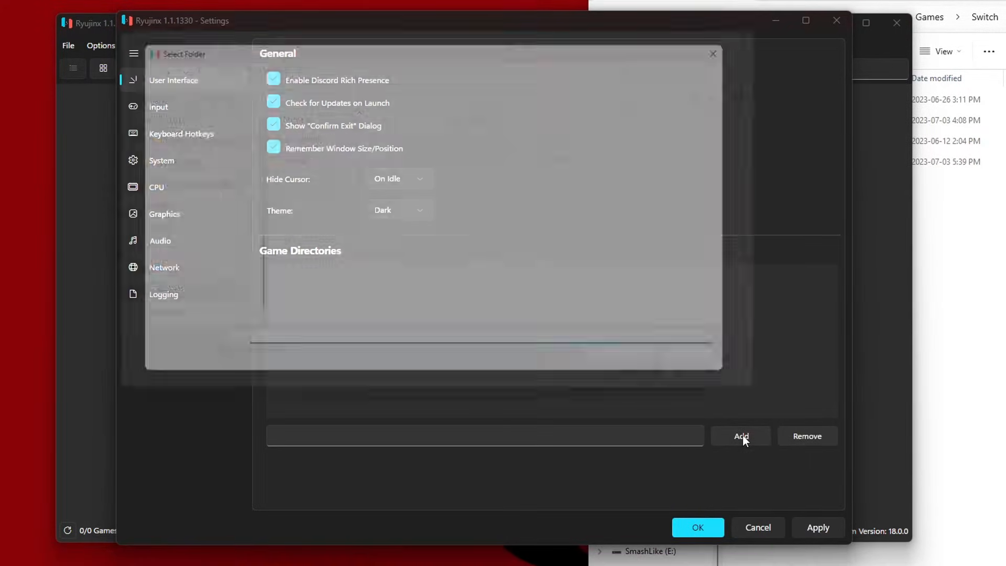
left_click(740, 436)
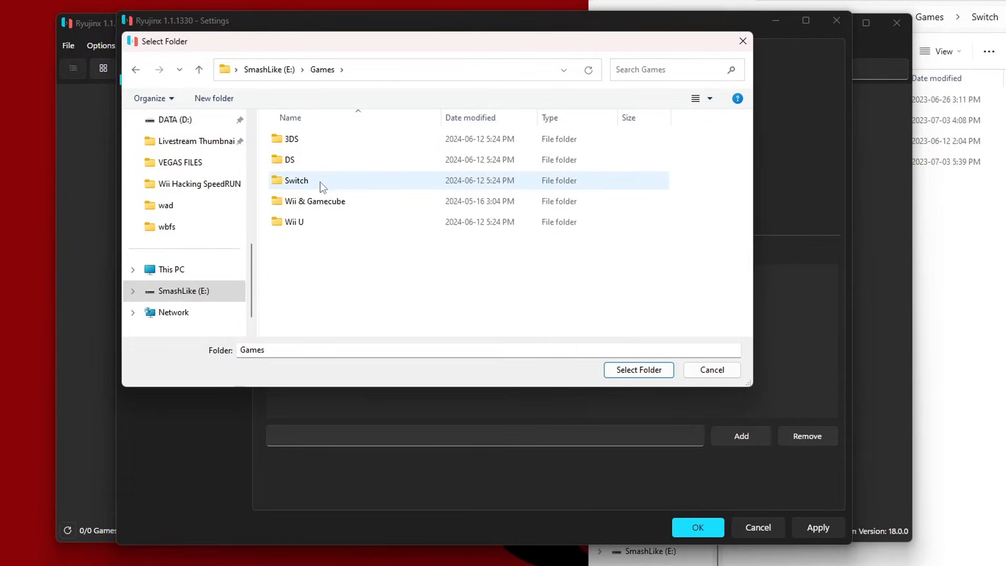
left_click(296, 180)
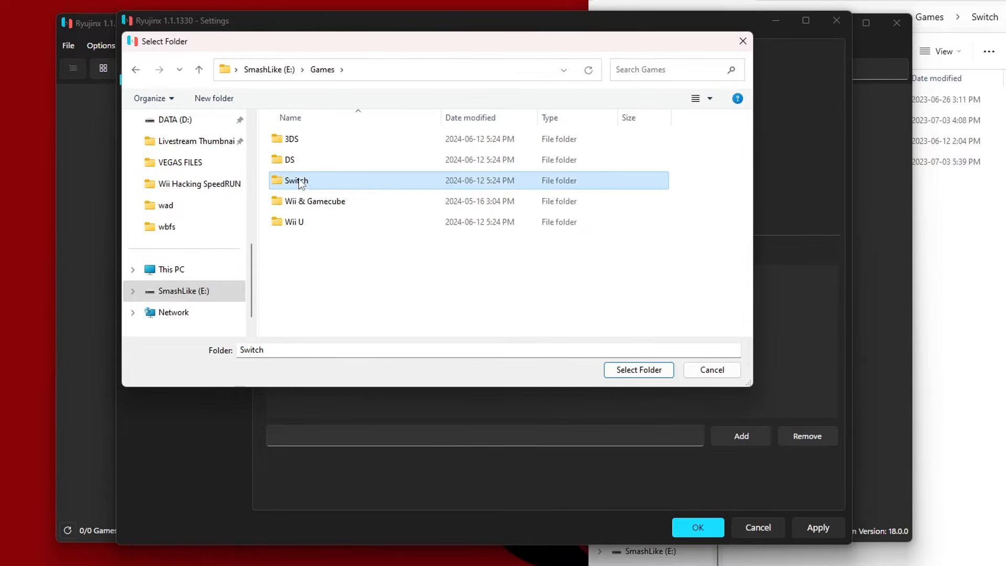
left_click(638, 370)
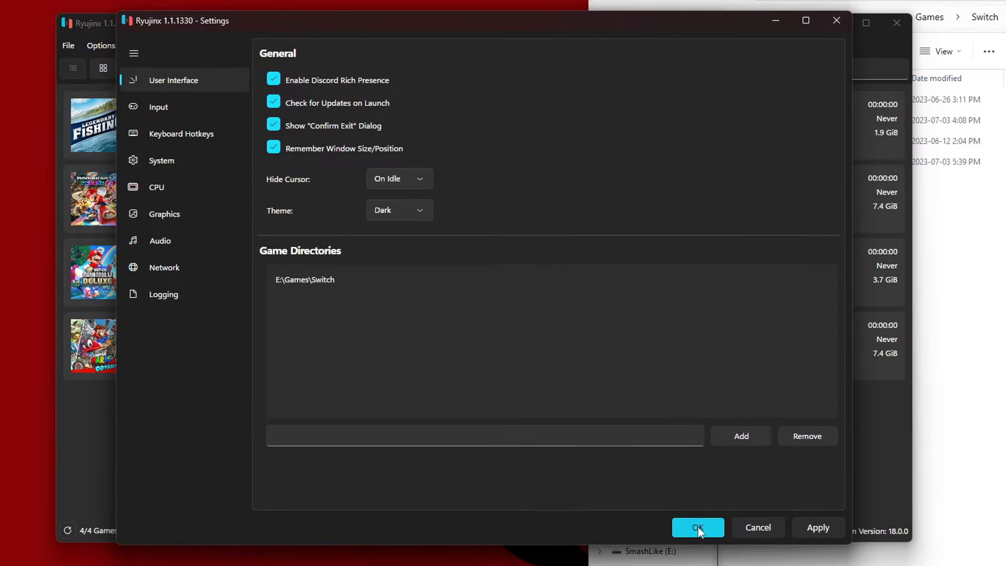
left_click(698, 527)
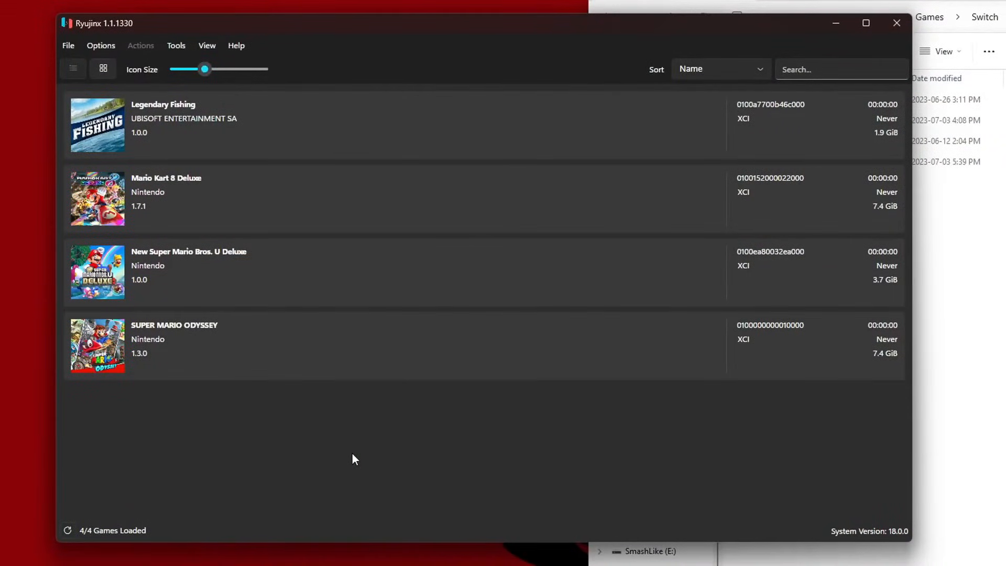
mouse_move(340, 491)
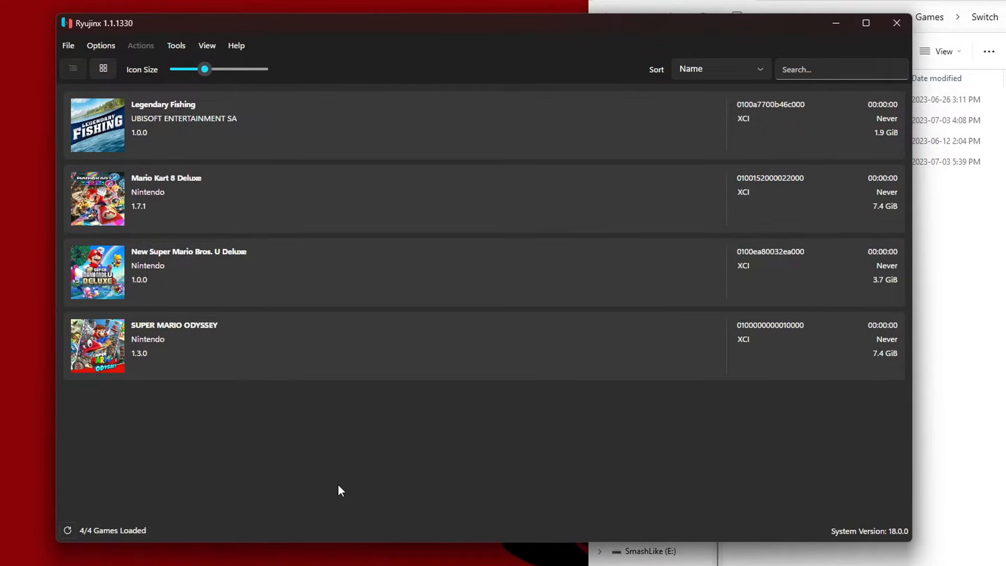
mouse_move(77, 561)
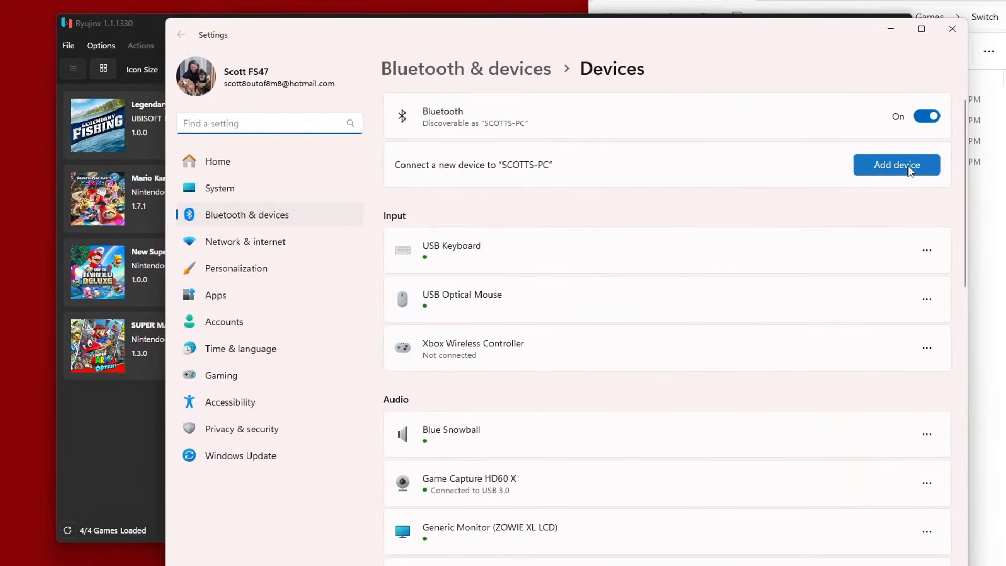
Pair the Pro Controller over Bluetooth in Windows Settings and dismiss the confirmation.
left_click(897, 164)
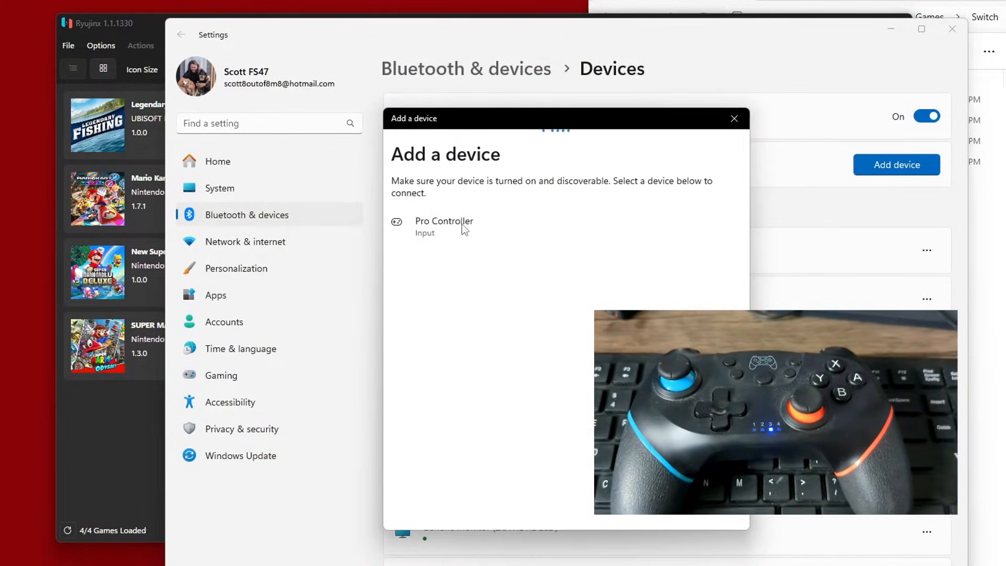
left_click(444, 221)
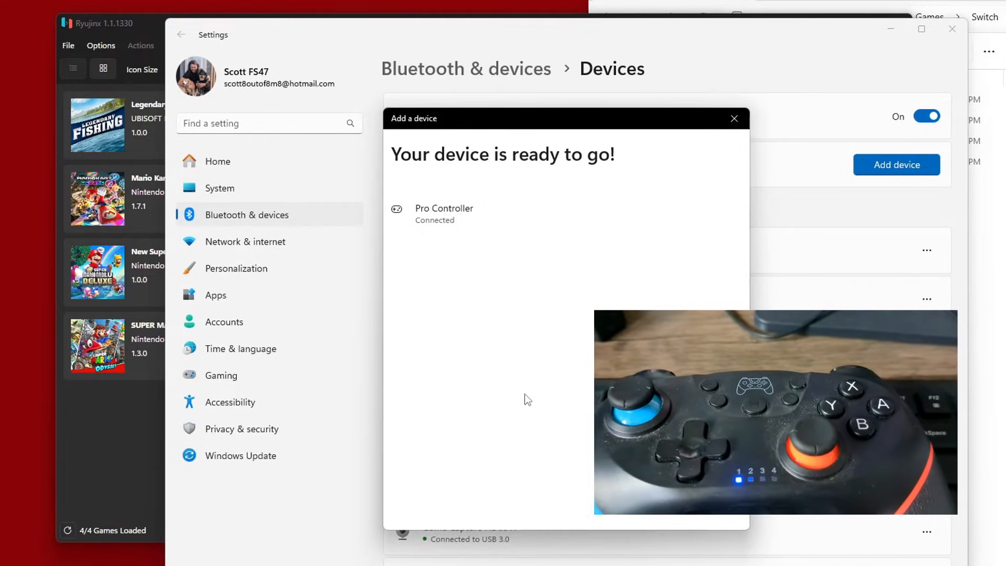
left_click(734, 118)
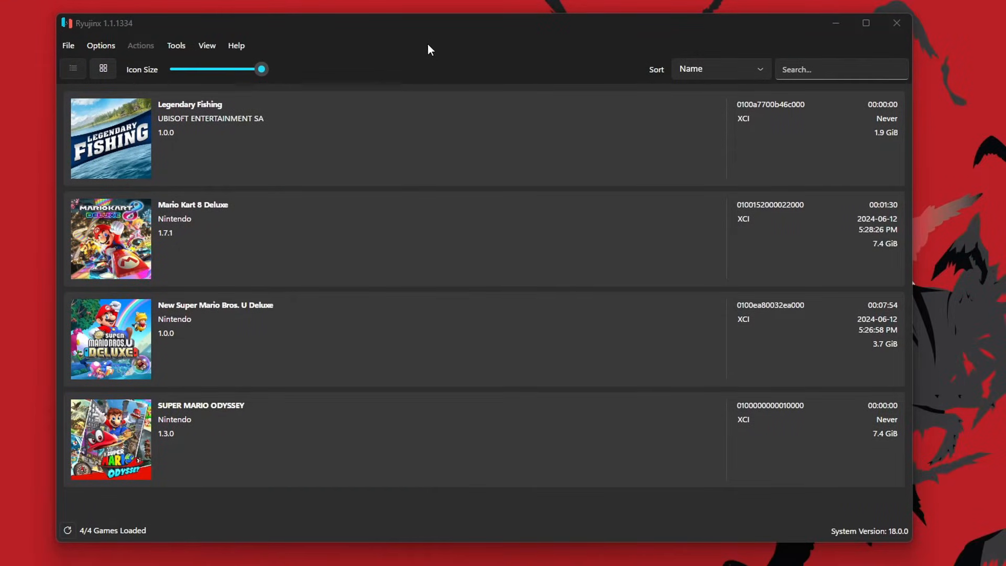
Set Player 1's input device to Nintendo Switch Pro Controller (0) and apply.
left_click(101, 45)
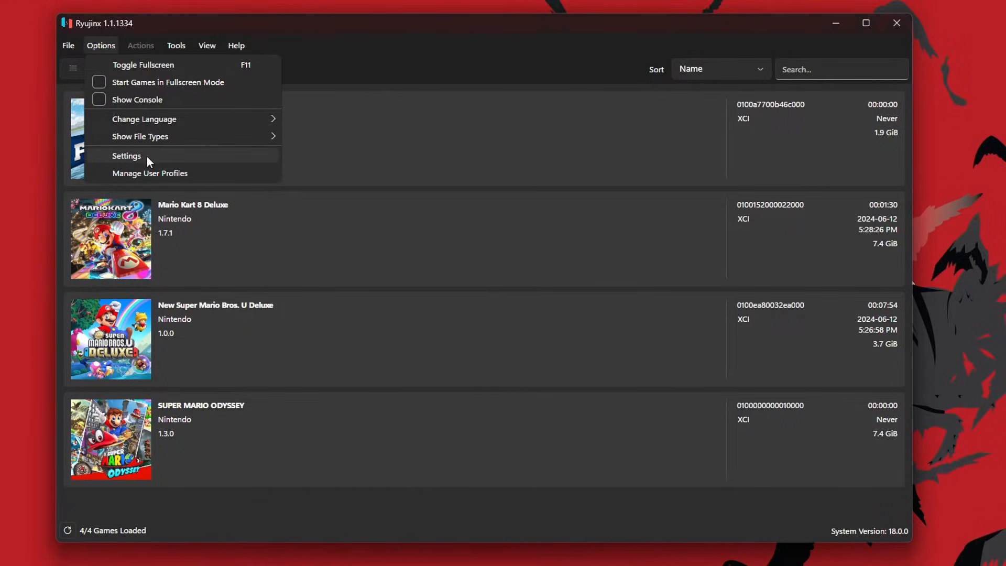
left_click(127, 156)
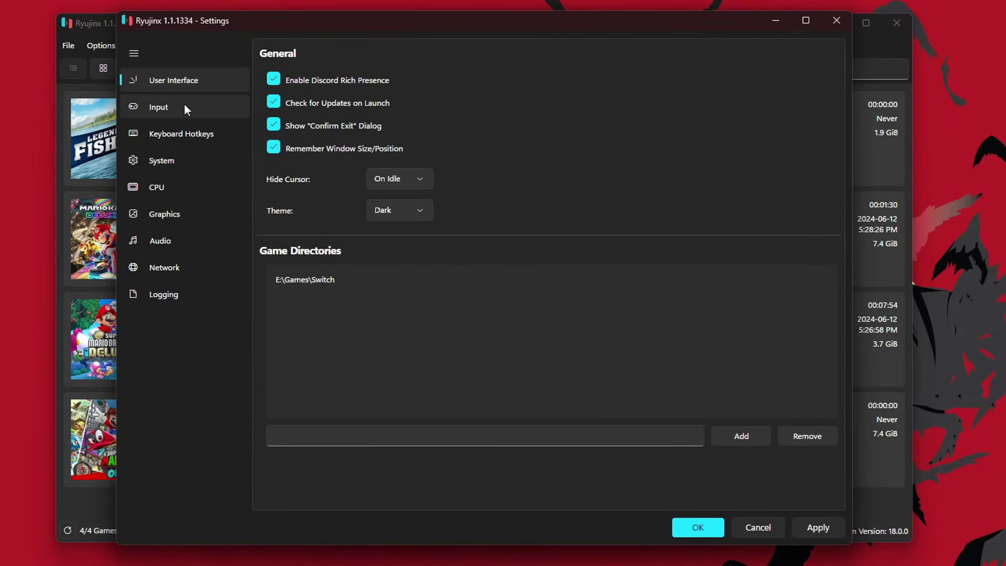
left_click(158, 107)
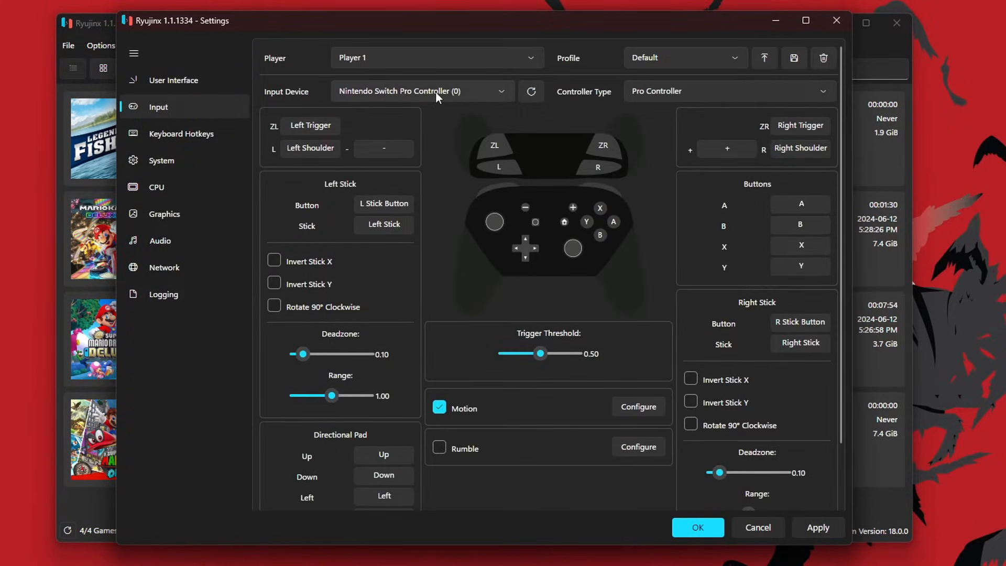
left_click(436, 91)
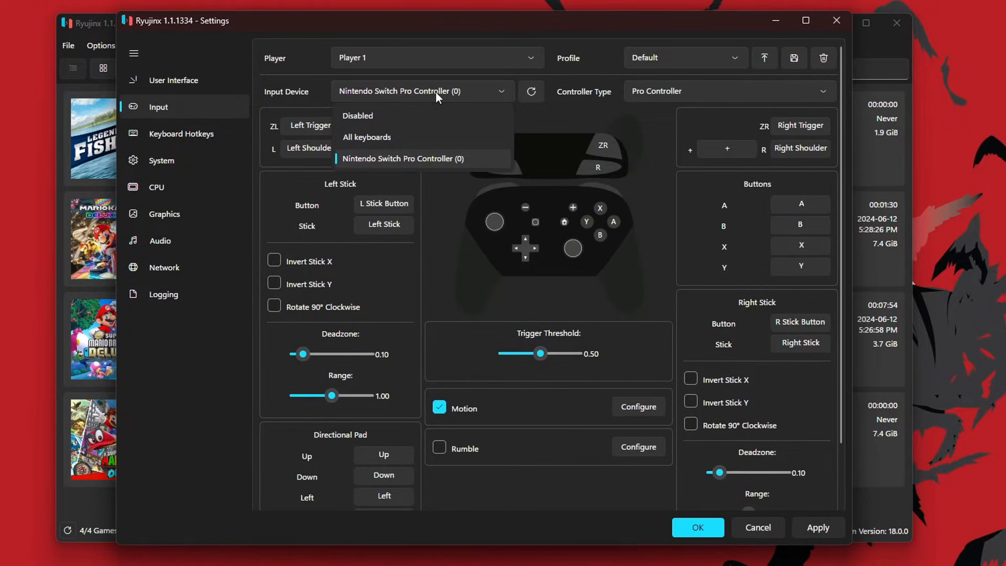
mouse_move(379, 169)
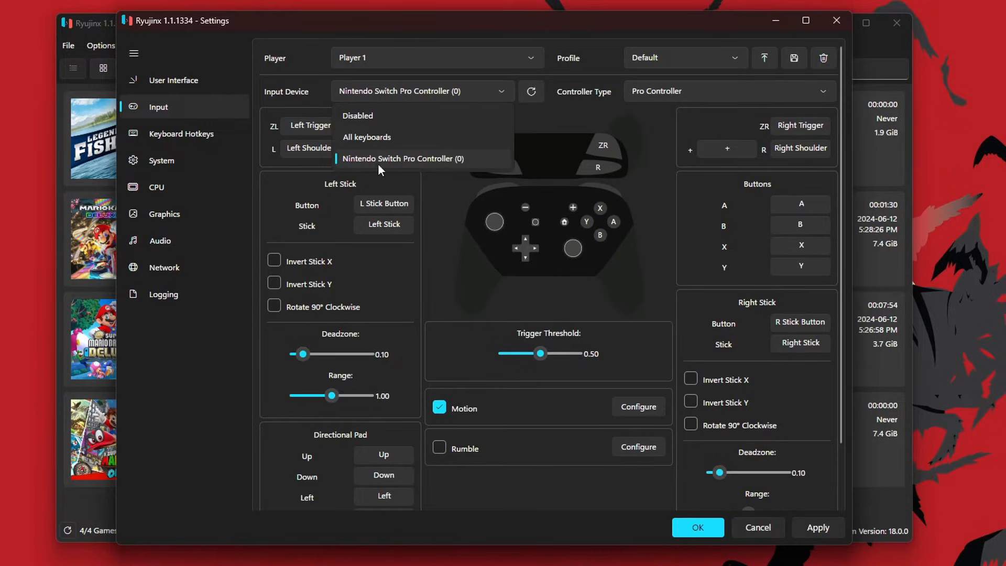
left_click(403, 159)
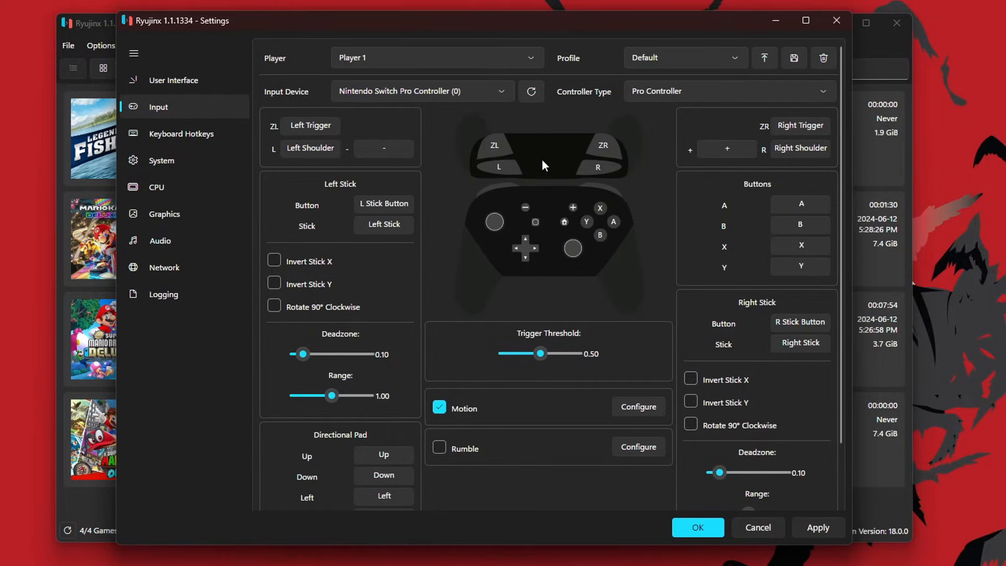
left_click(728, 91)
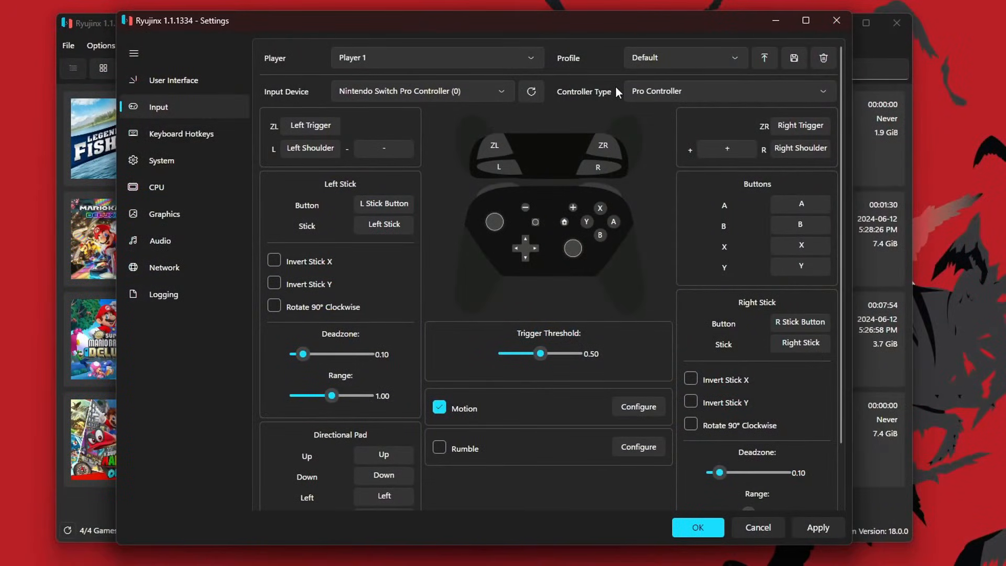
mouse_move(411, 252)
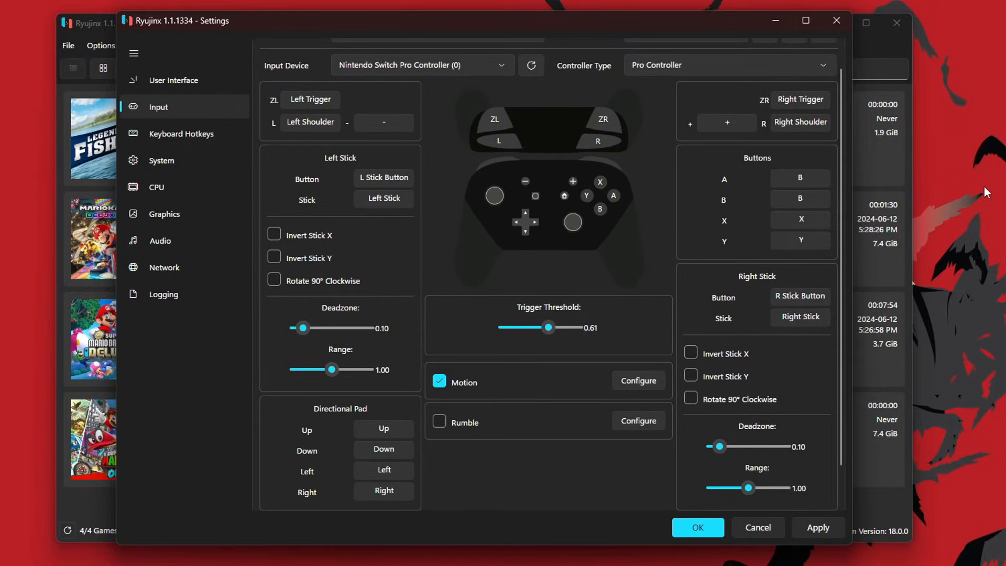
mouse_move(824, 188)
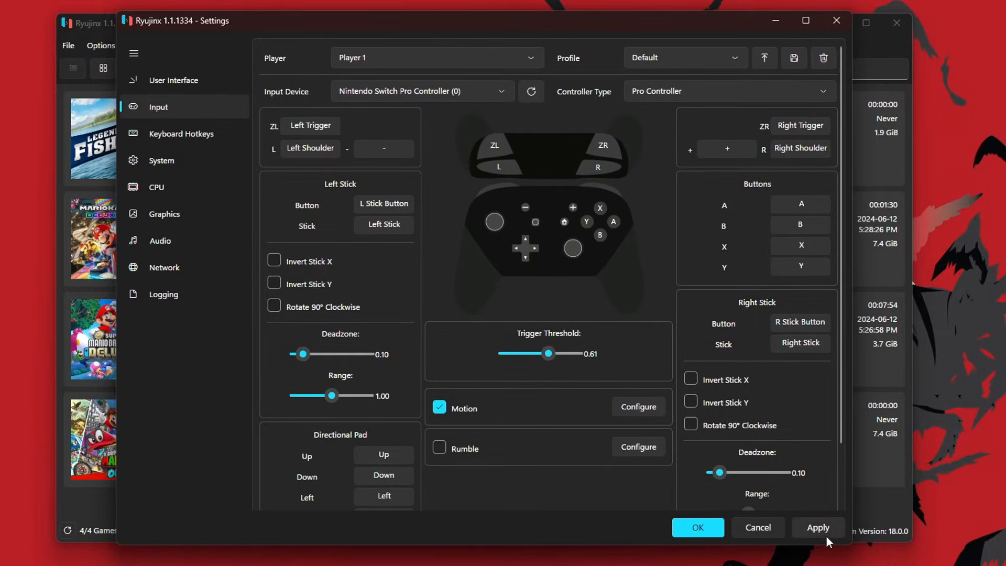
left_click(818, 527)
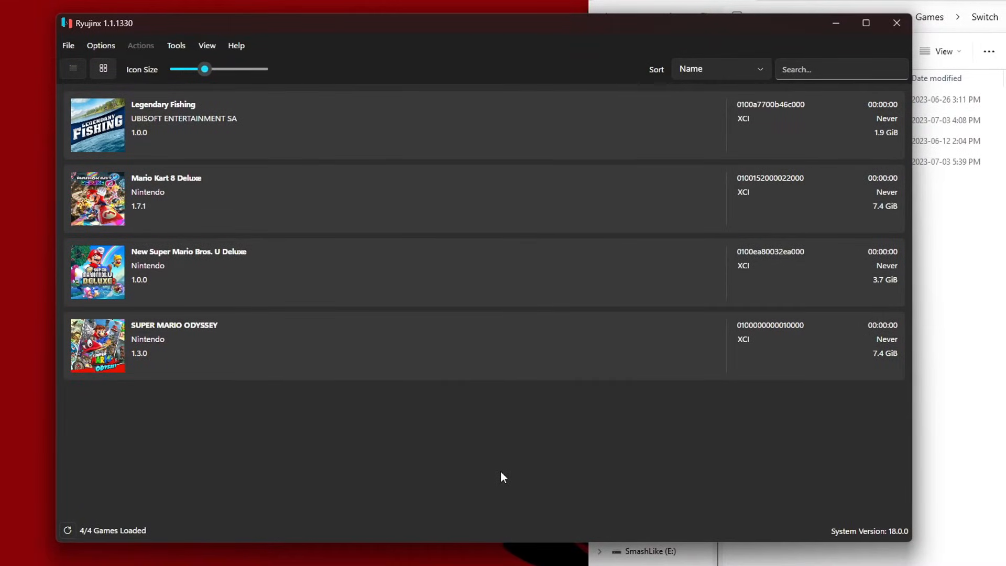
mouse_move(382, 55)
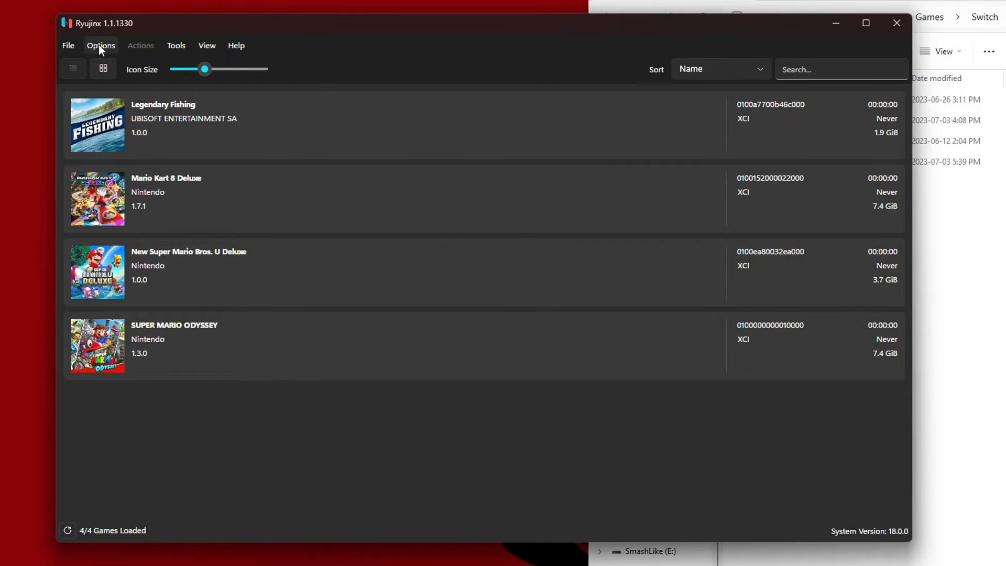
Open Ryujinx settings on the Graphics section showing the Vulkan backend.
left_click(100, 46)
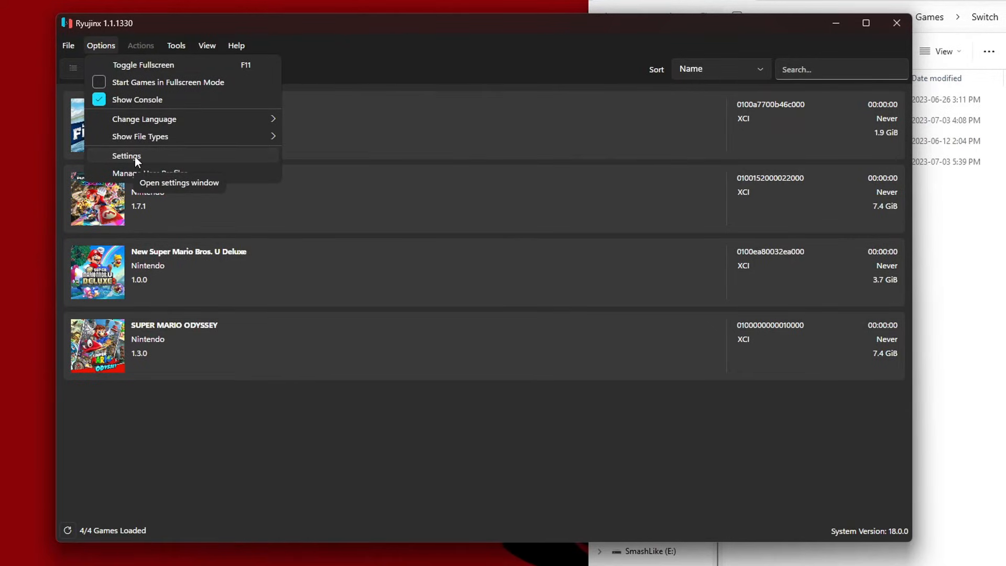
left_click(127, 156)
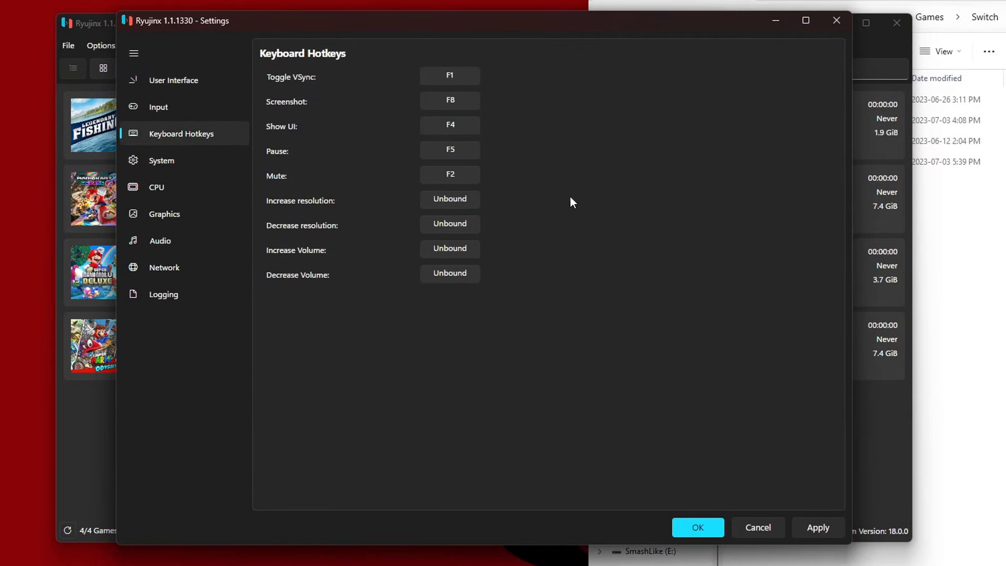
mouse_move(270, 87)
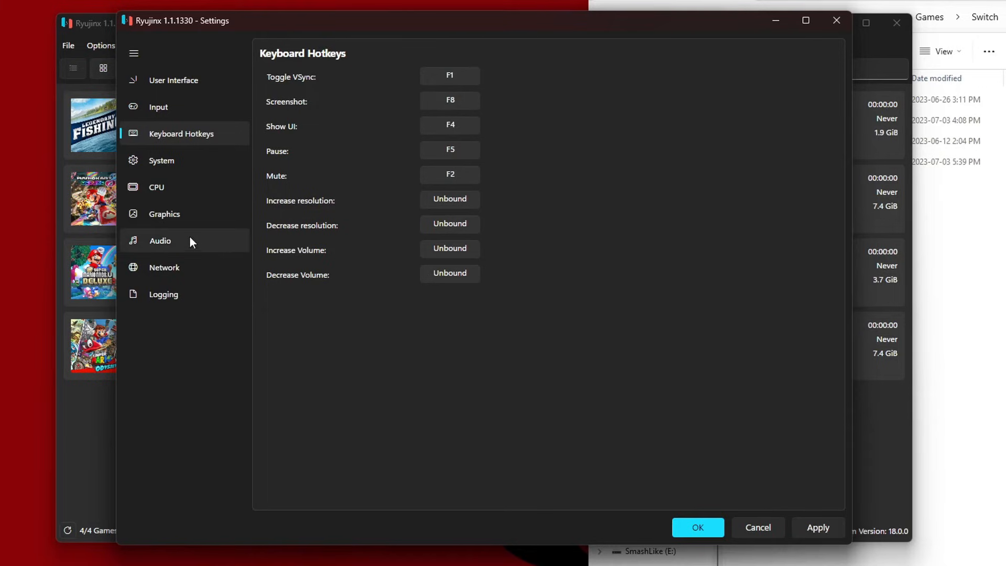
left_click(164, 213)
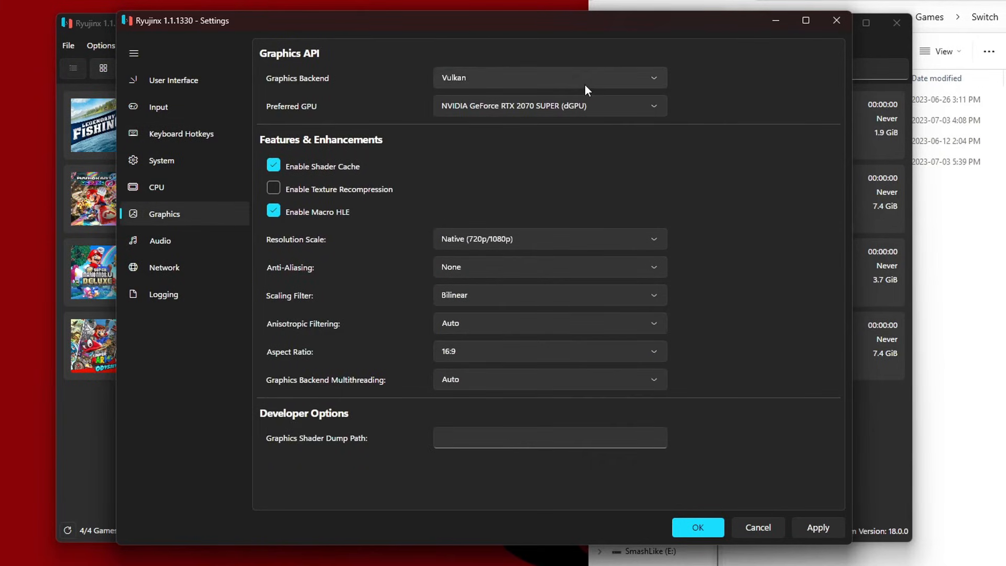
Review the Vulkan backend and resolution scale choices, keeping Native, then close settings.
left_click(550, 78)
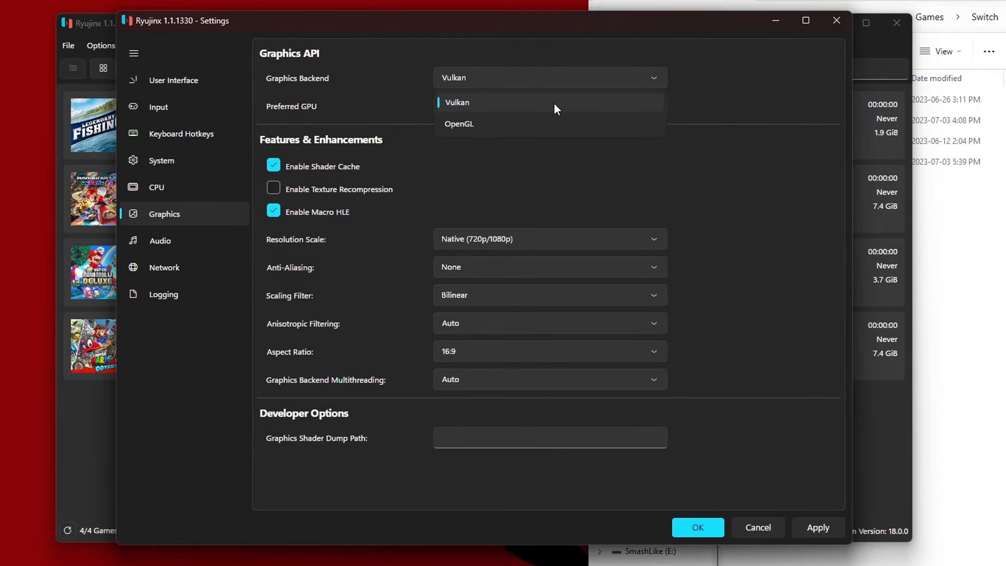
mouse_move(504, 126)
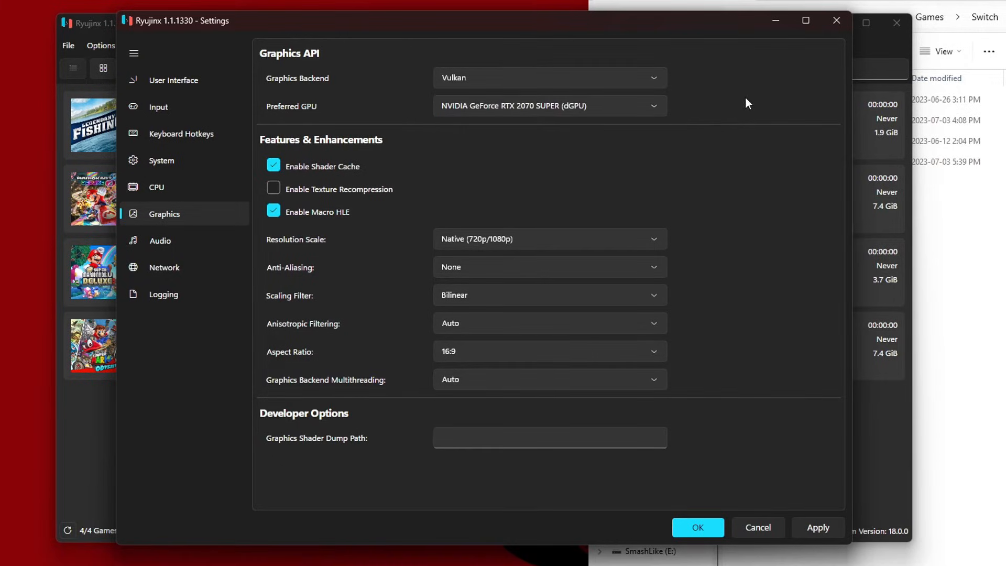
mouse_move(506, 114)
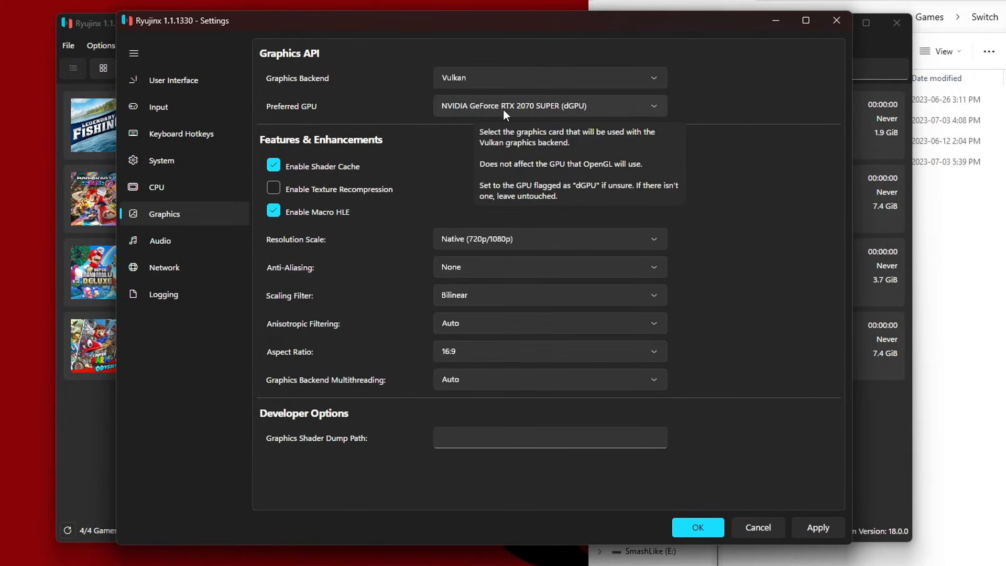
mouse_move(736, 87)
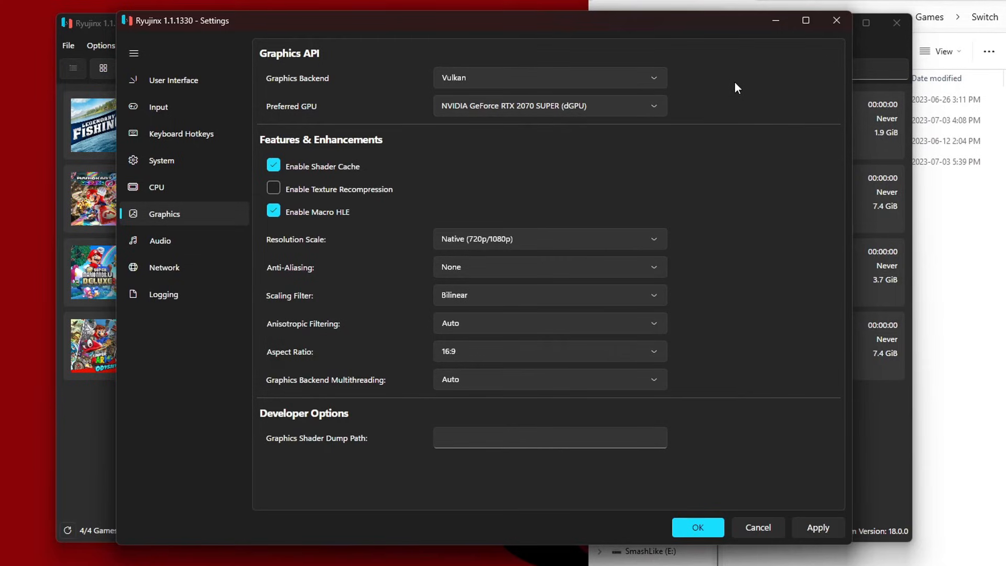
mouse_move(491, 244)
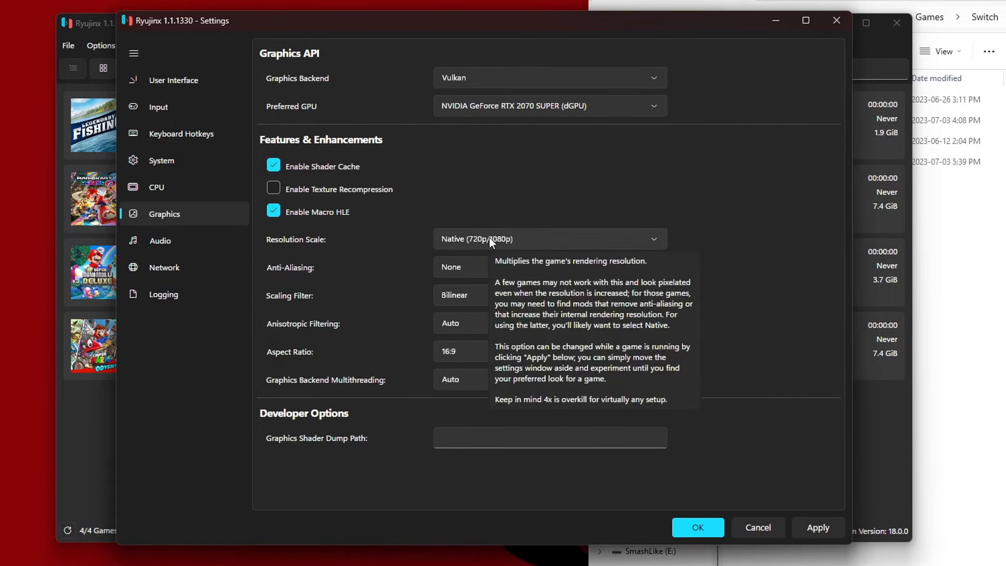
left_click(549, 239)
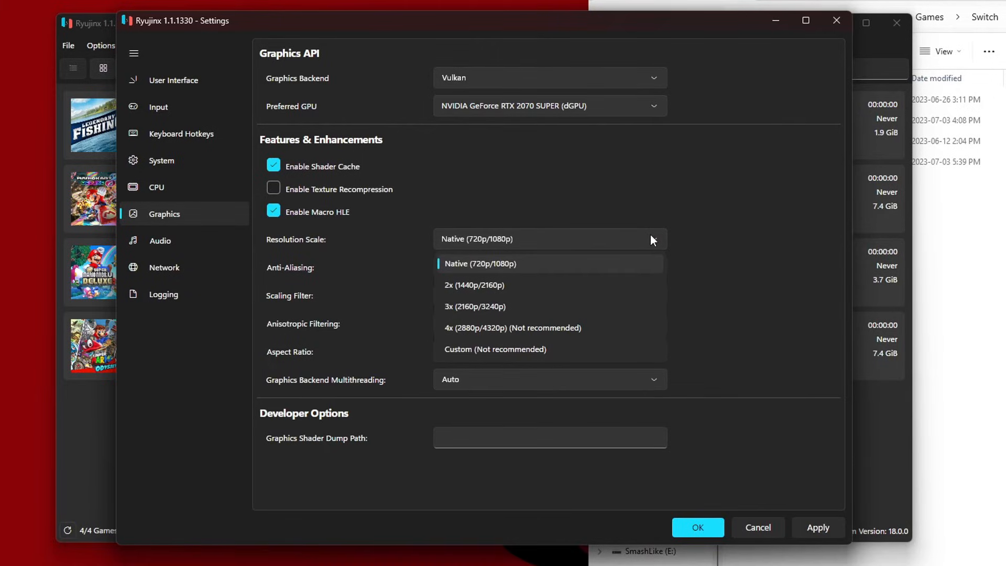
mouse_move(519, 335)
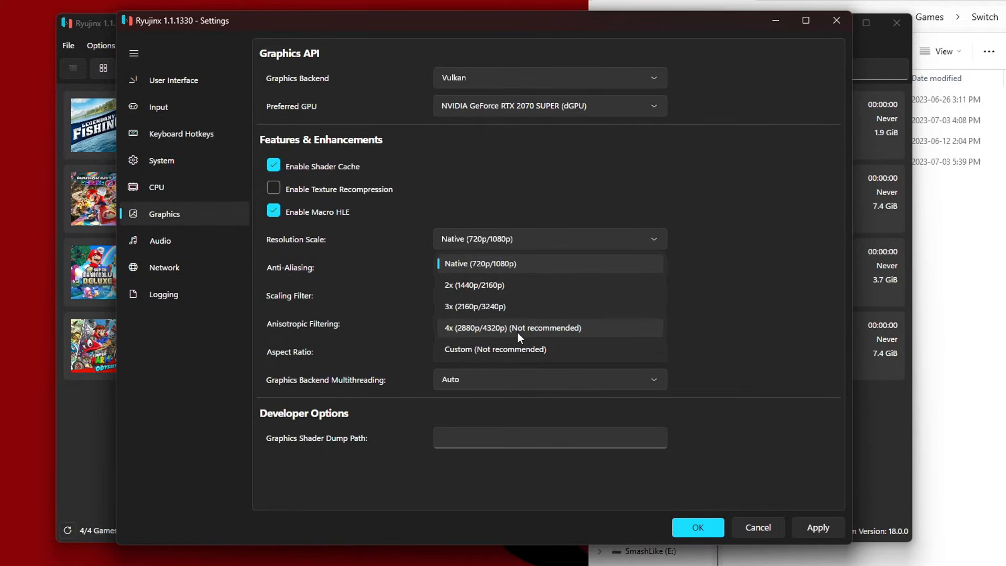
mouse_move(559, 334)
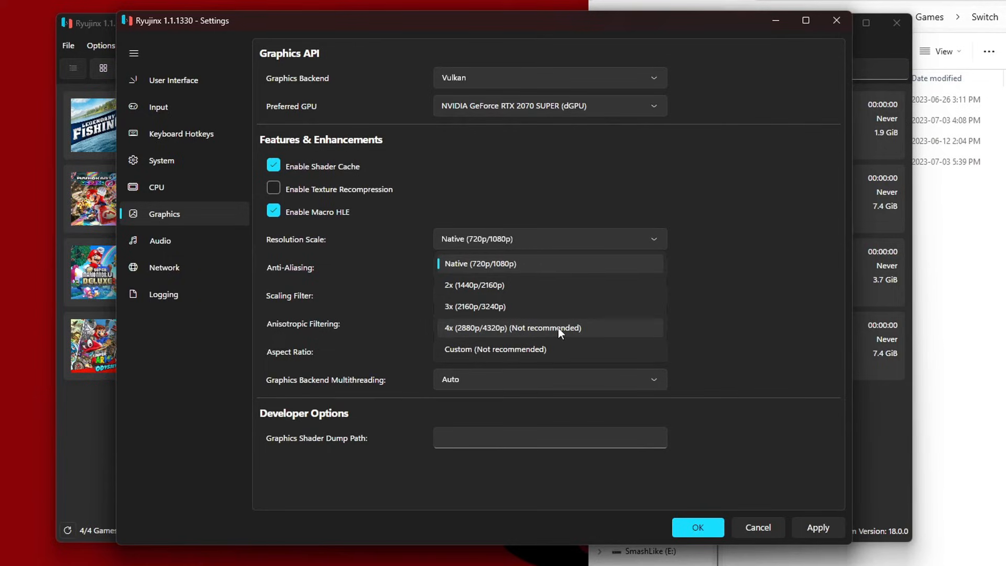
mouse_move(585, 285)
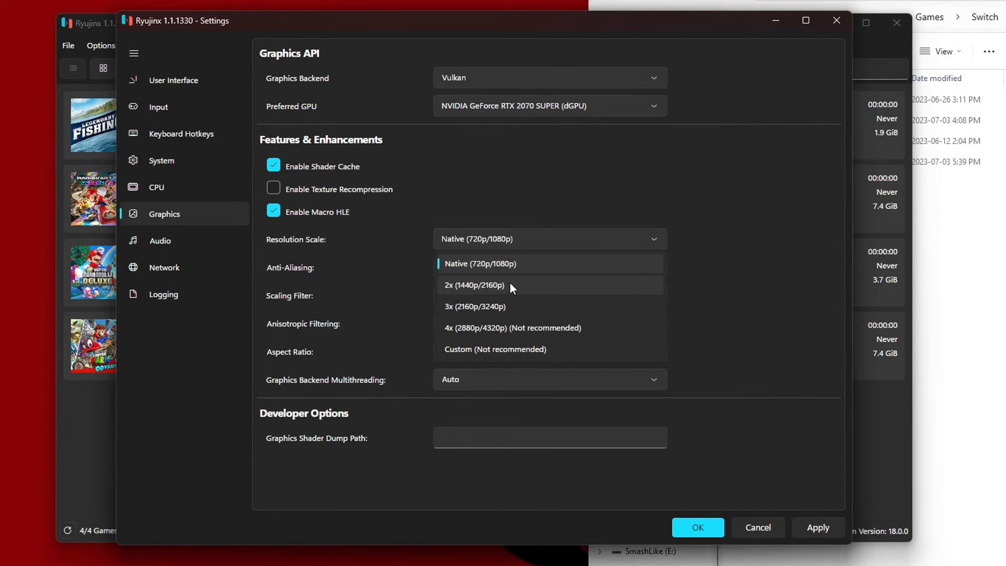
mouse_move(527, 267)
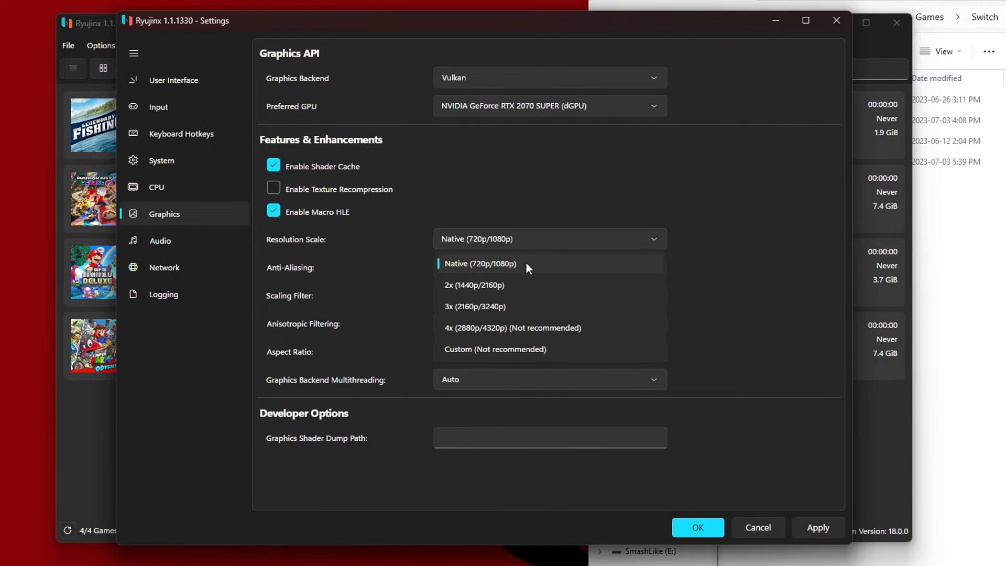
mouse_move(485, 272)
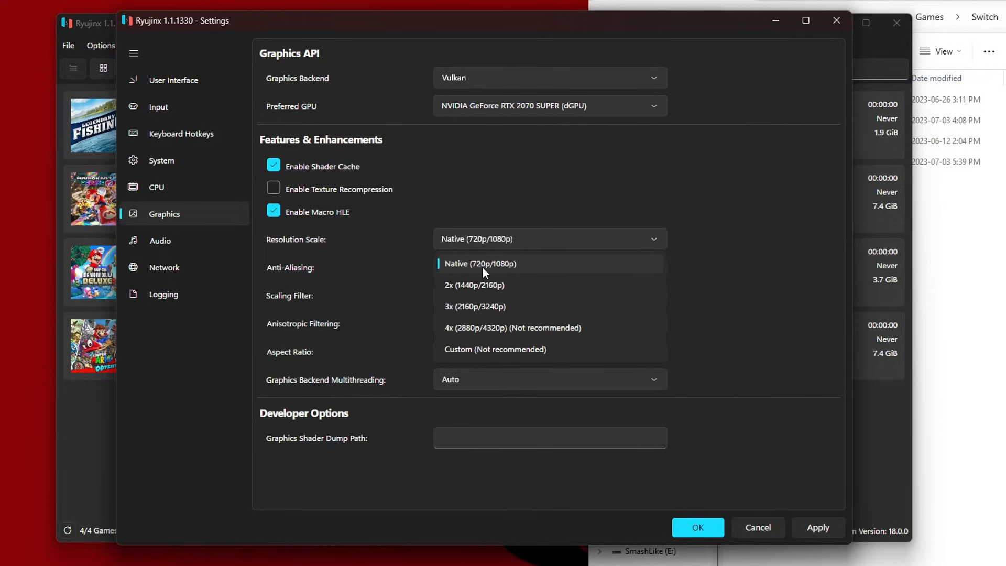
mouse_move(511, 267)
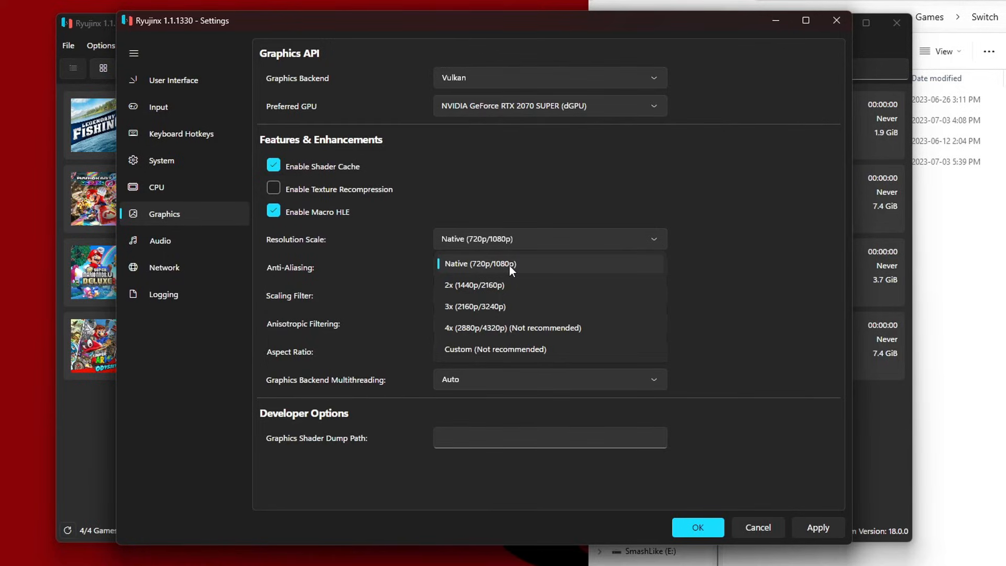
mouse_move(475, 269)
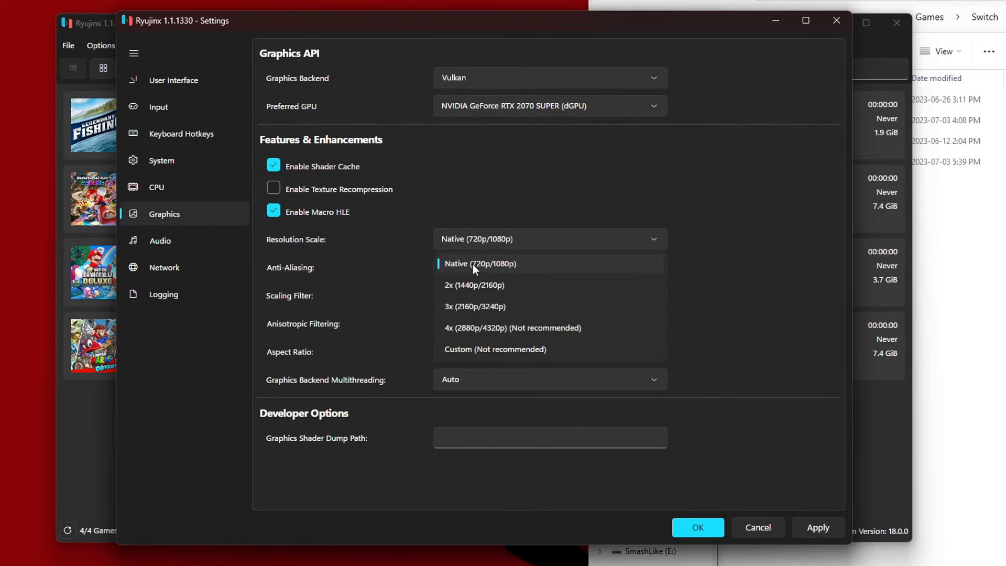
left_click(479, 264)
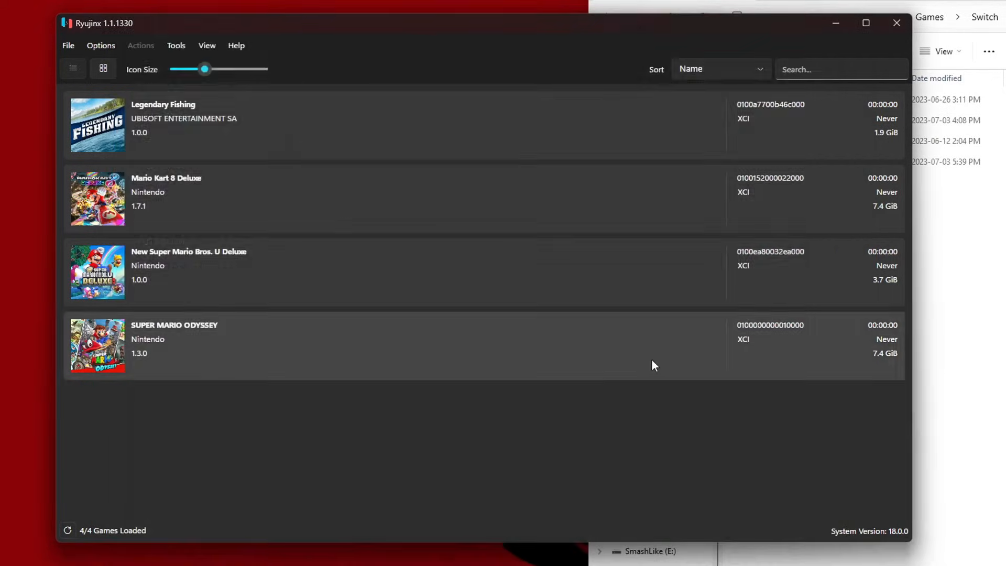
Drag the Icon Size slider to maximum for the largest game covers.
left_click_drag(205, 69, 260, 69)
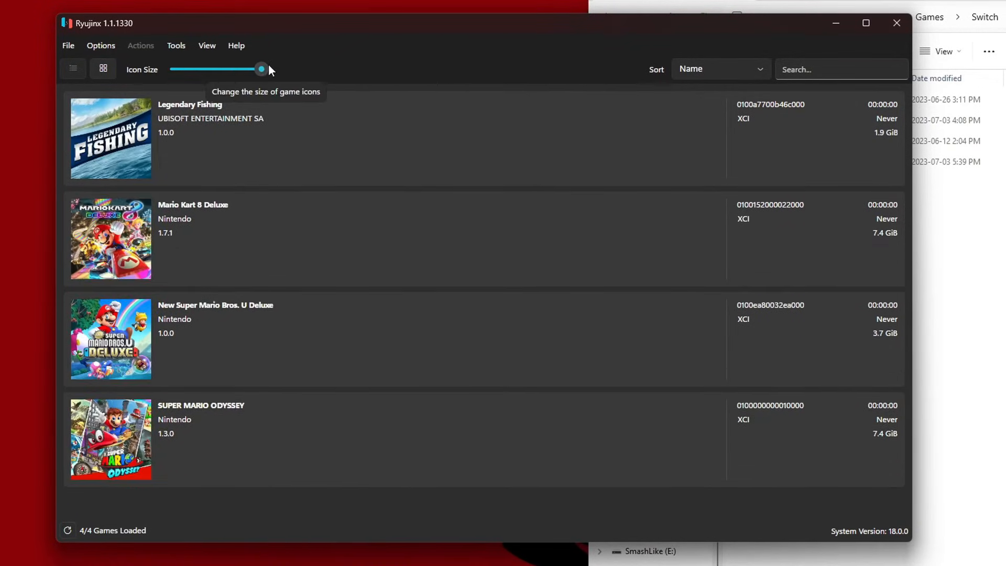
mouse_move(464, 379)
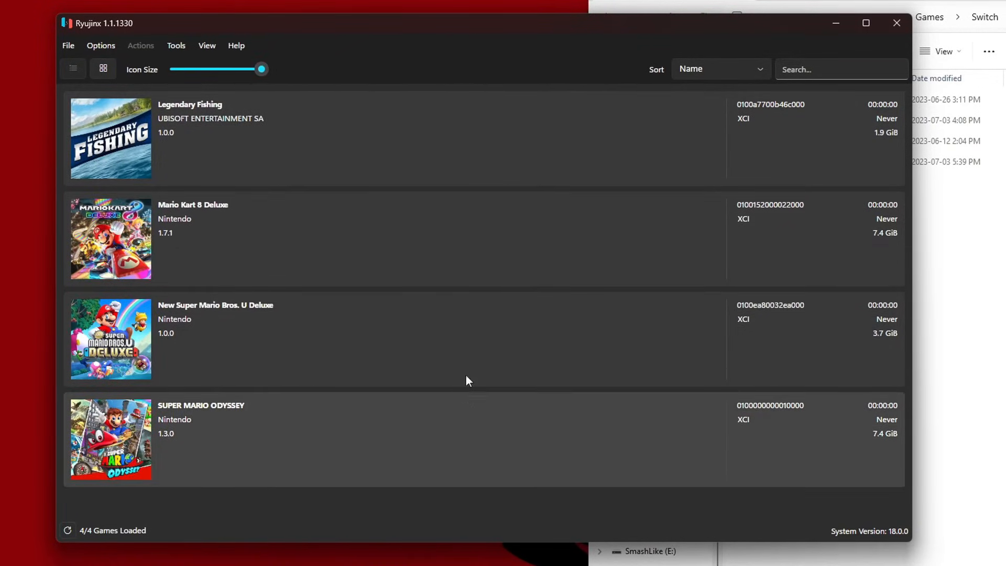
left_click(101, 46)
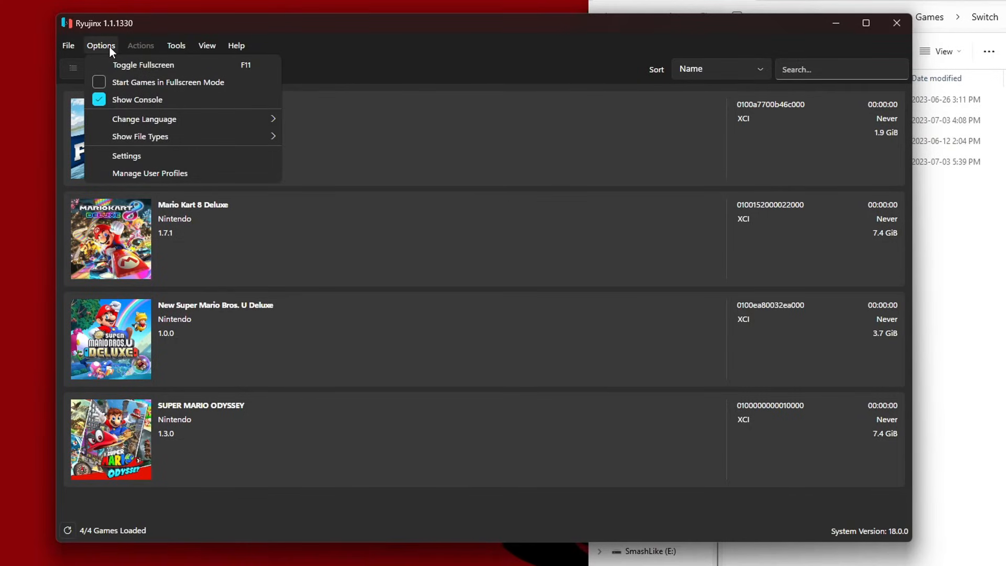
mouse_move(148, 82)
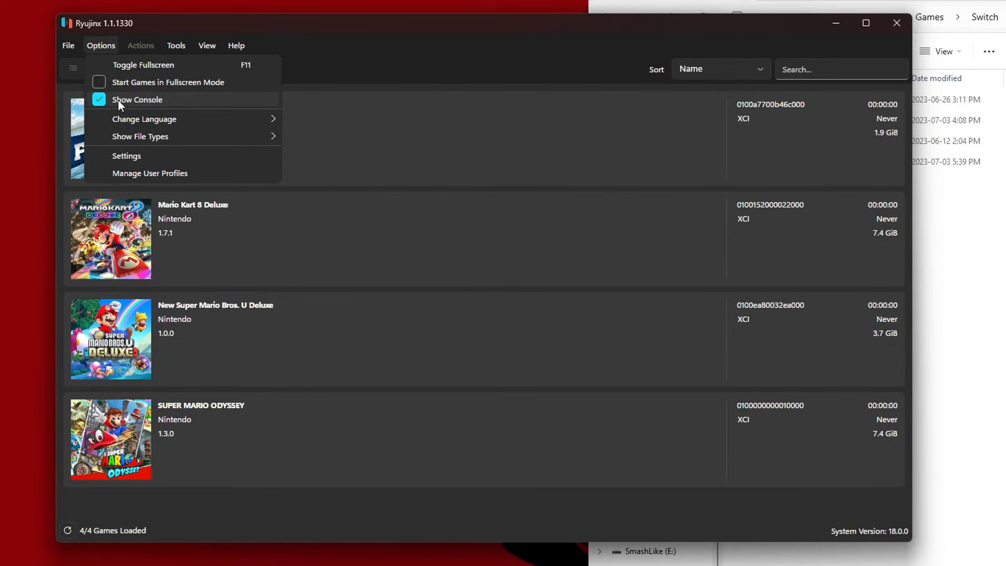
Toggle Show Console in the Options menu.
left_click(137, 100)
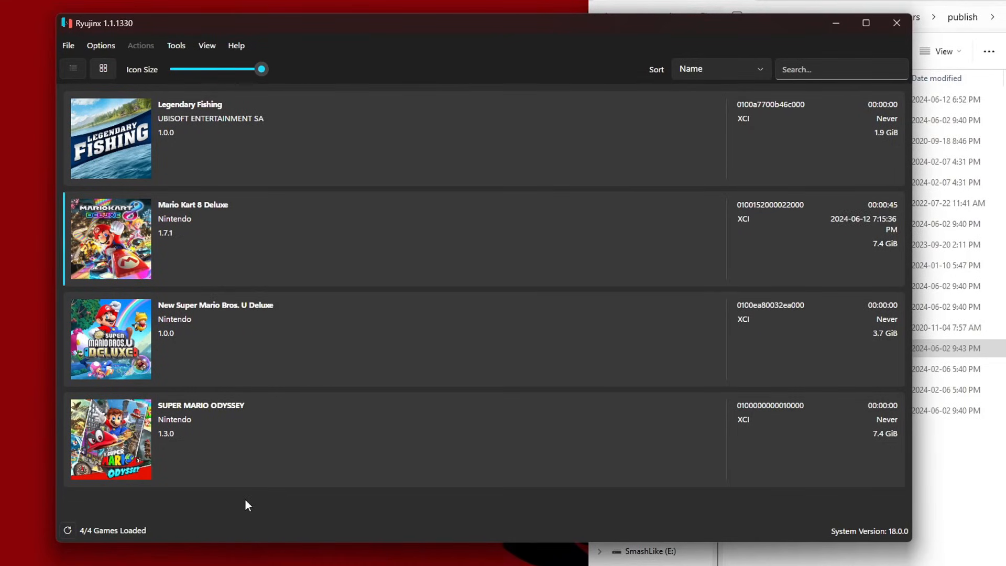
mouse_move(379, 265)
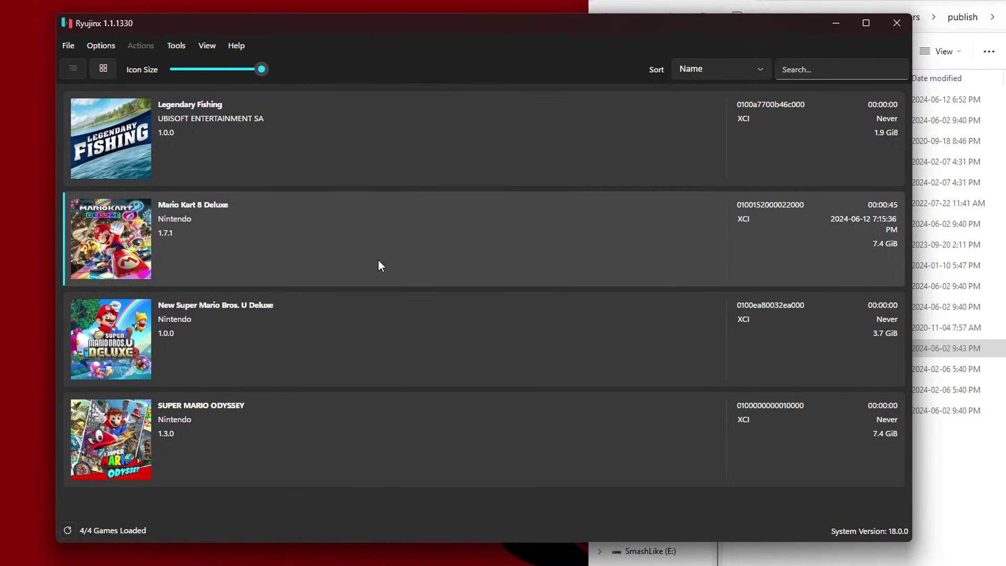
mouse_move(267, 237)
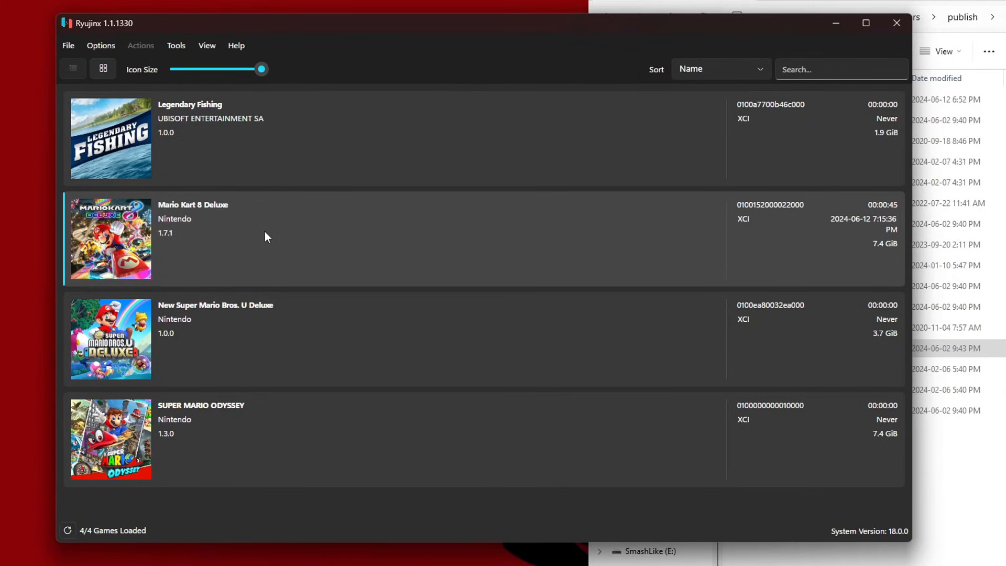
right_click(266, 236)
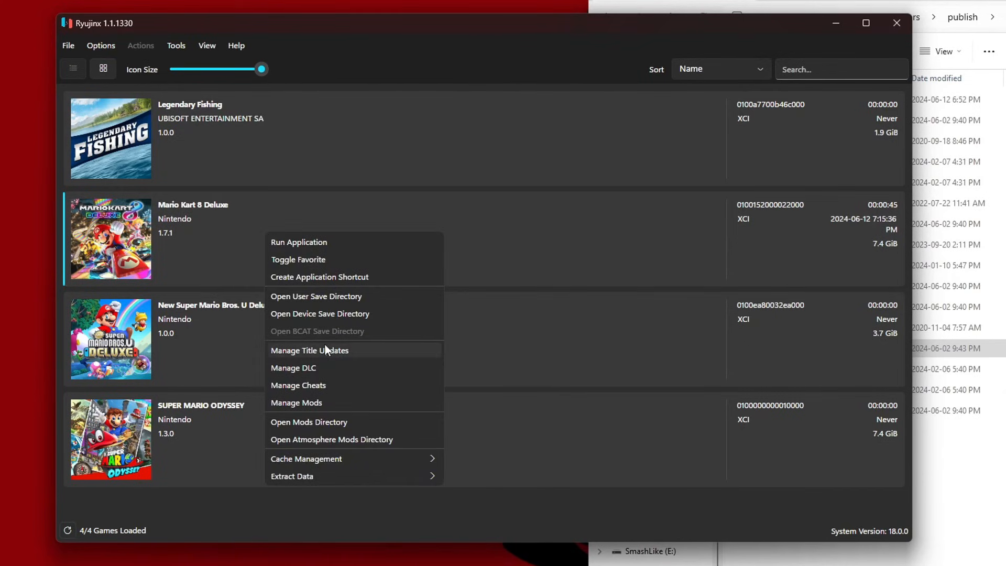
mouse_move(330, 360)
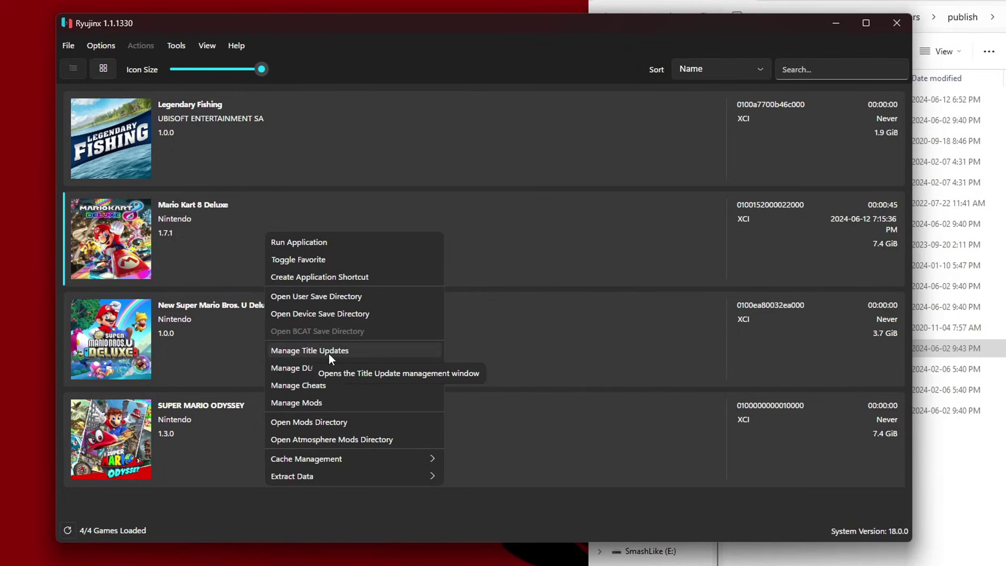
mouse_move(322, 375)
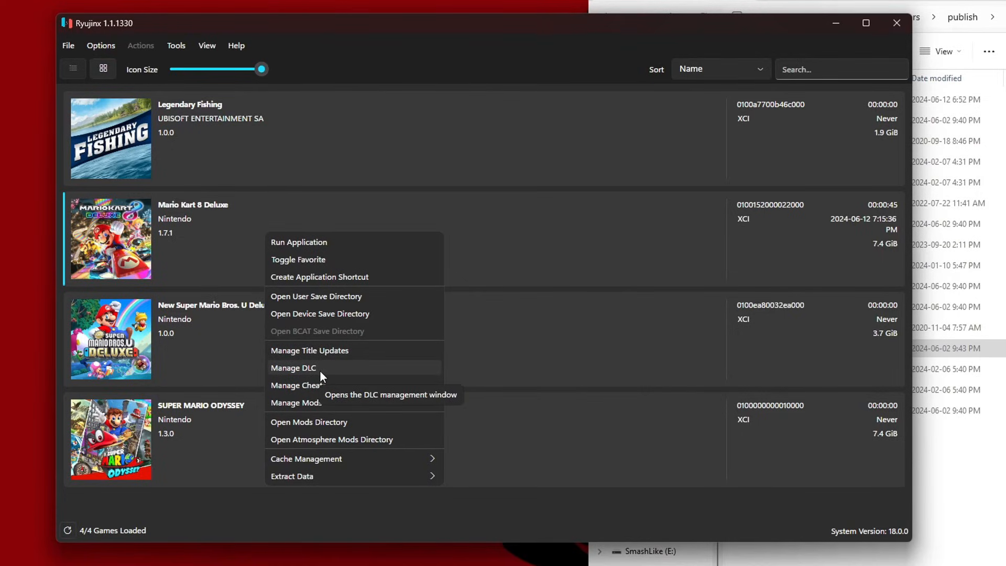
left_click(309, 350)
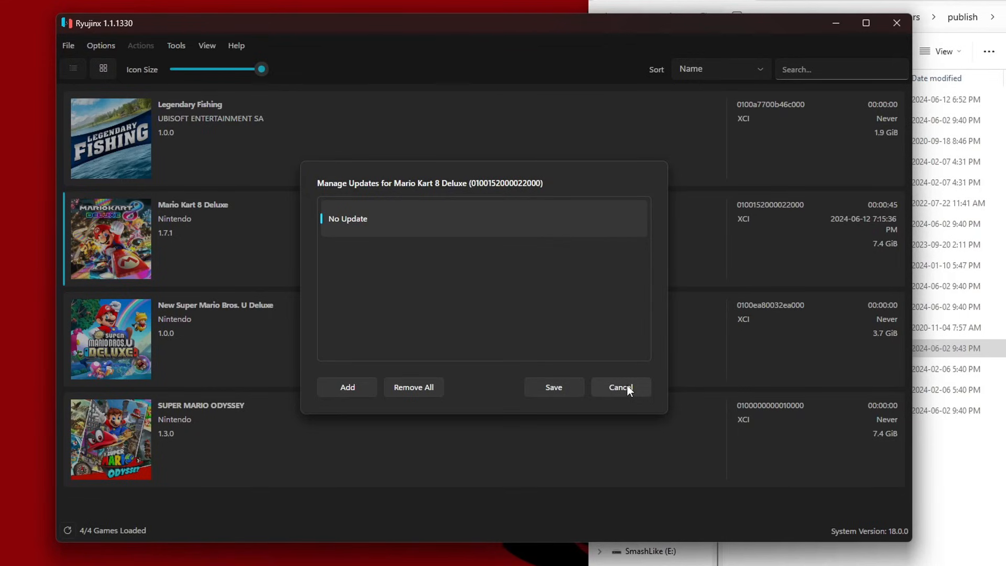
left_click(621, 387)
type("mar")
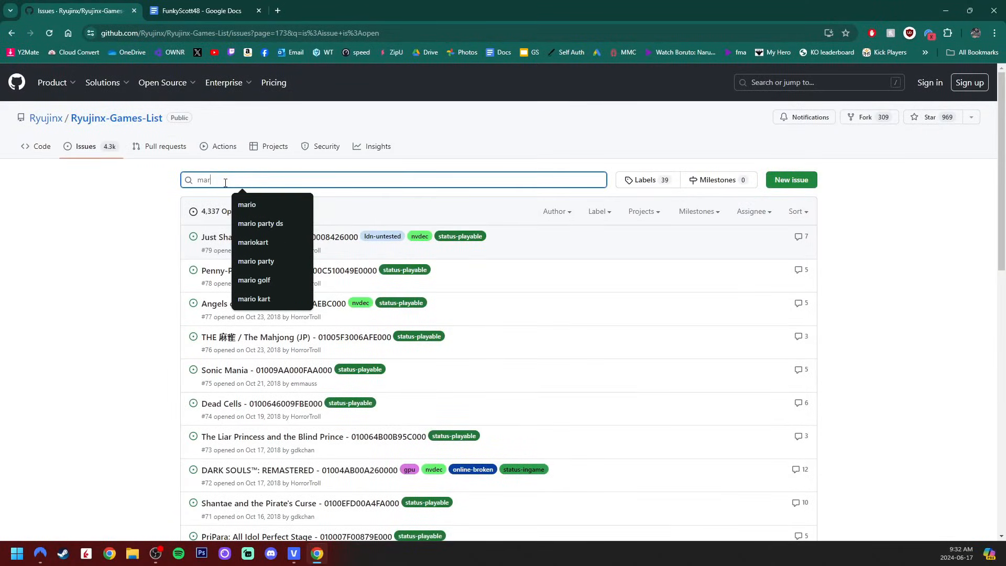
Search the Ryujinx Games List issues for 'mario kart' and review the status labels.
left_click(255, 299)
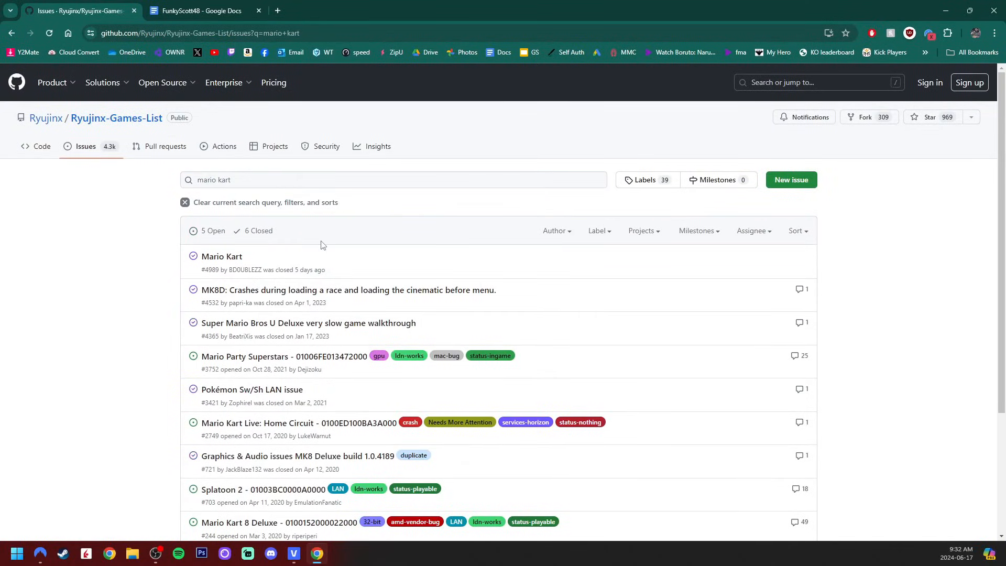
scroll("down", 3)
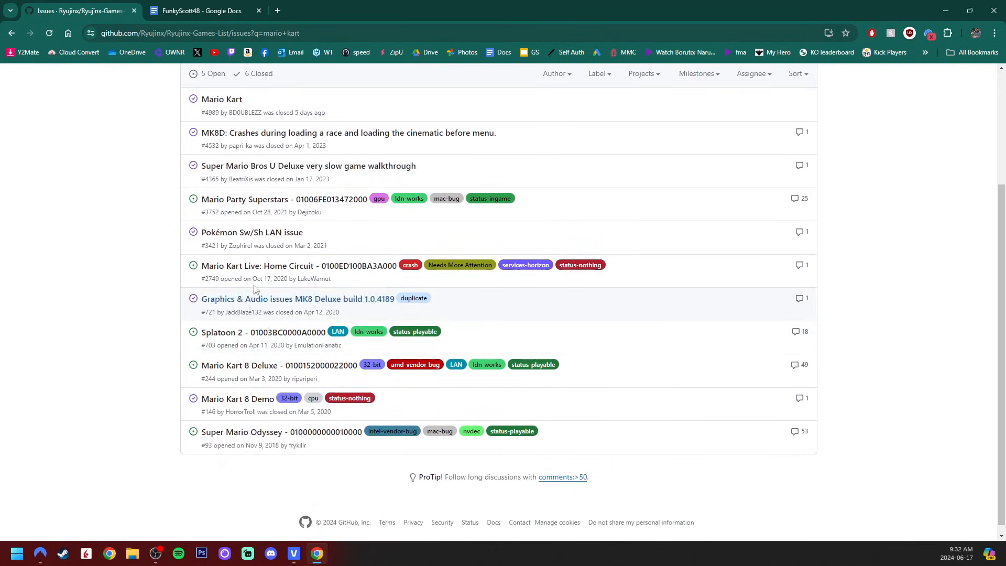
mouse_move(547, 367)
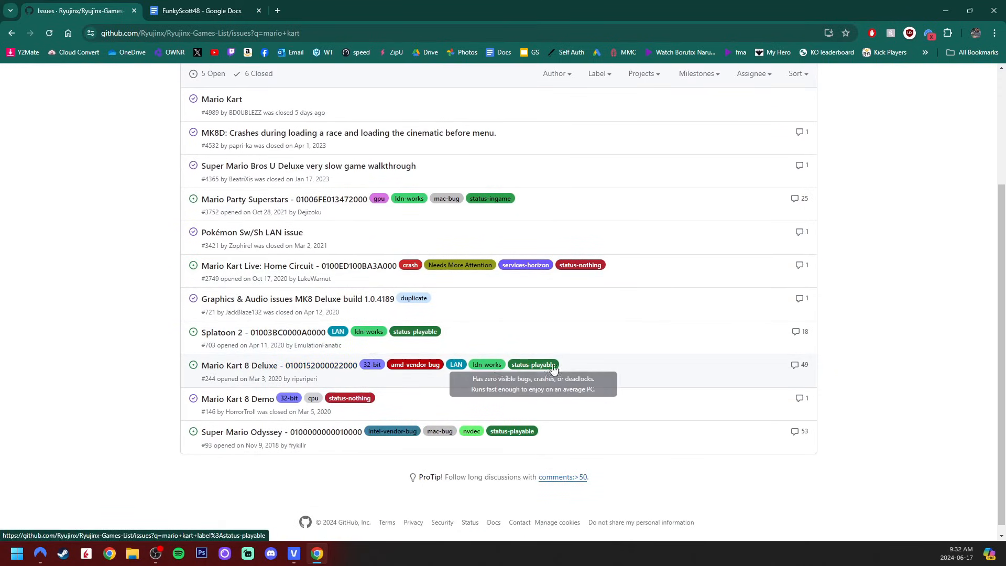
mouse_move(107, 332)
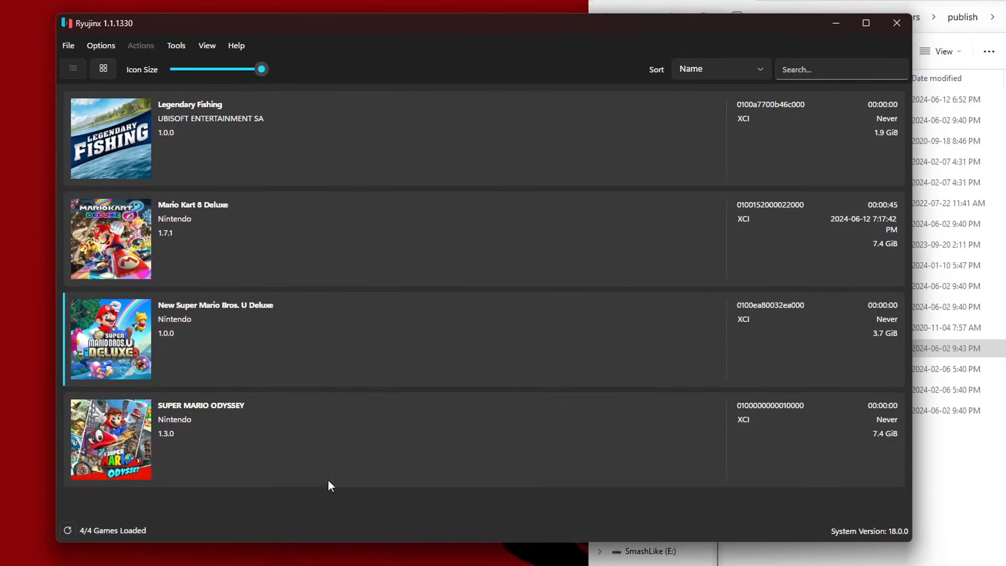
mouse_move(281, 339)
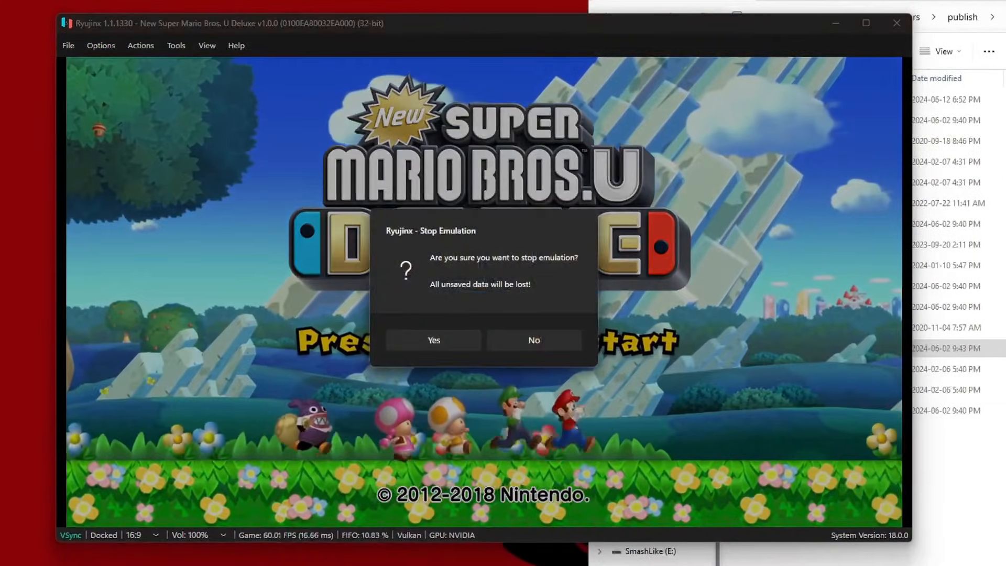
Decline stopping emulation so New Super Mario Bros. U Deluxe keeps running.
left_click(533, 340)
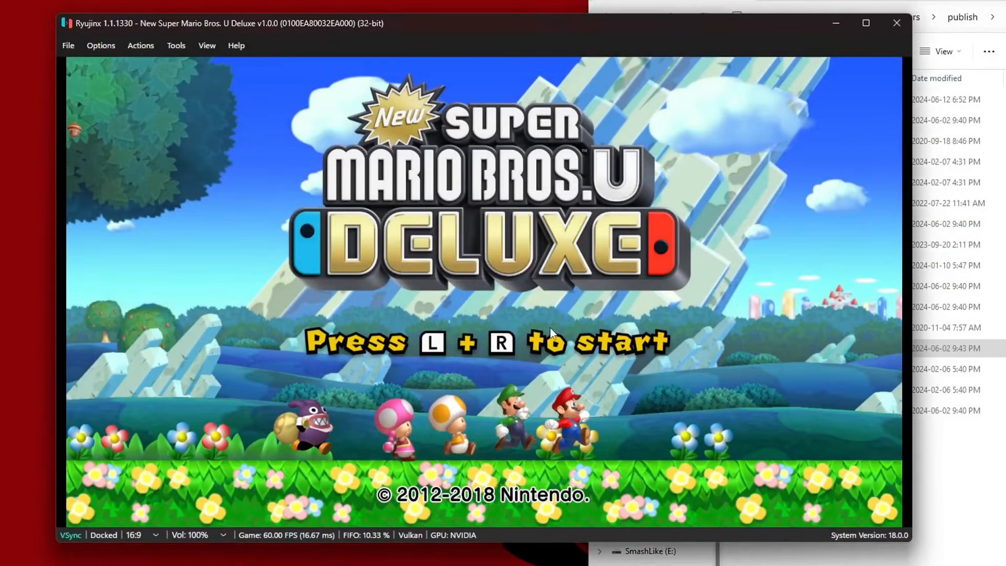